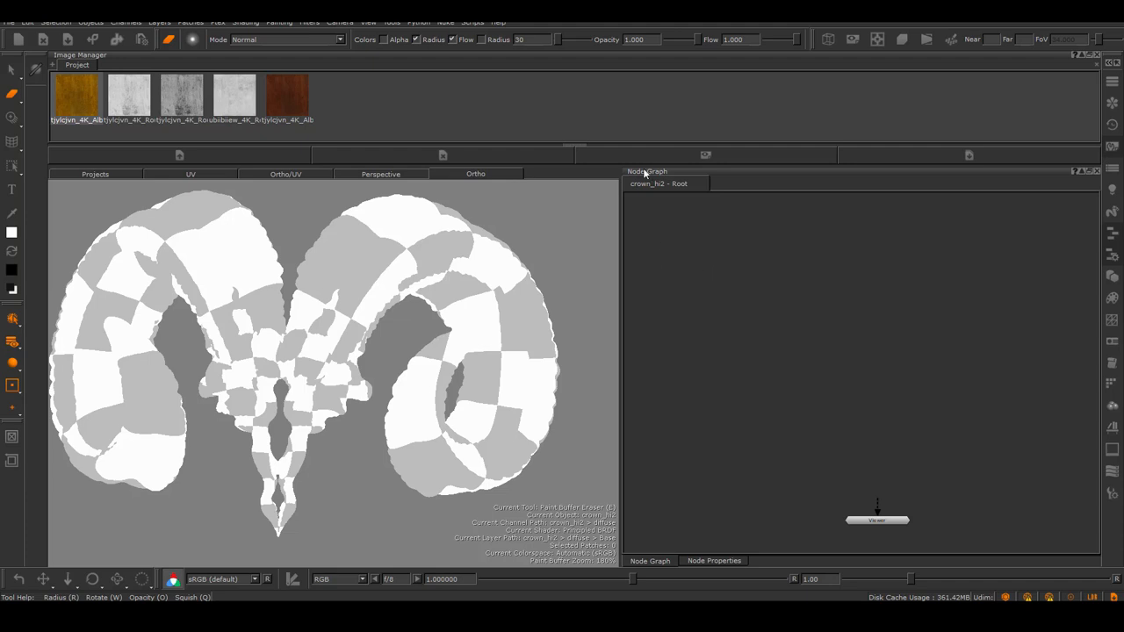
mouse_move(877, 529)
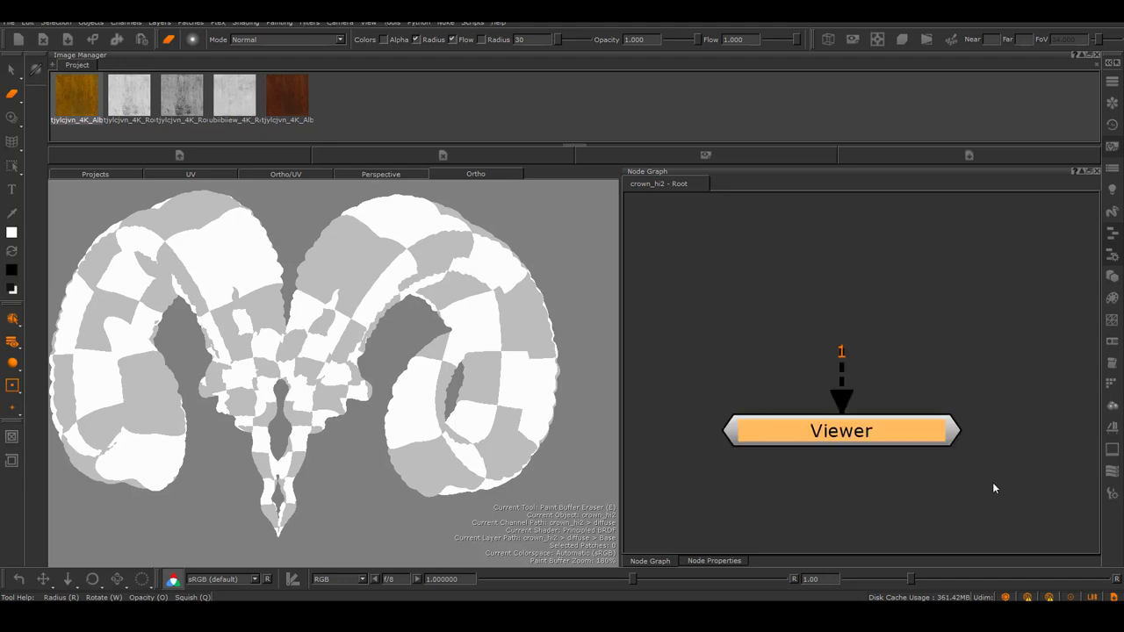
mouse_move(958, 493)
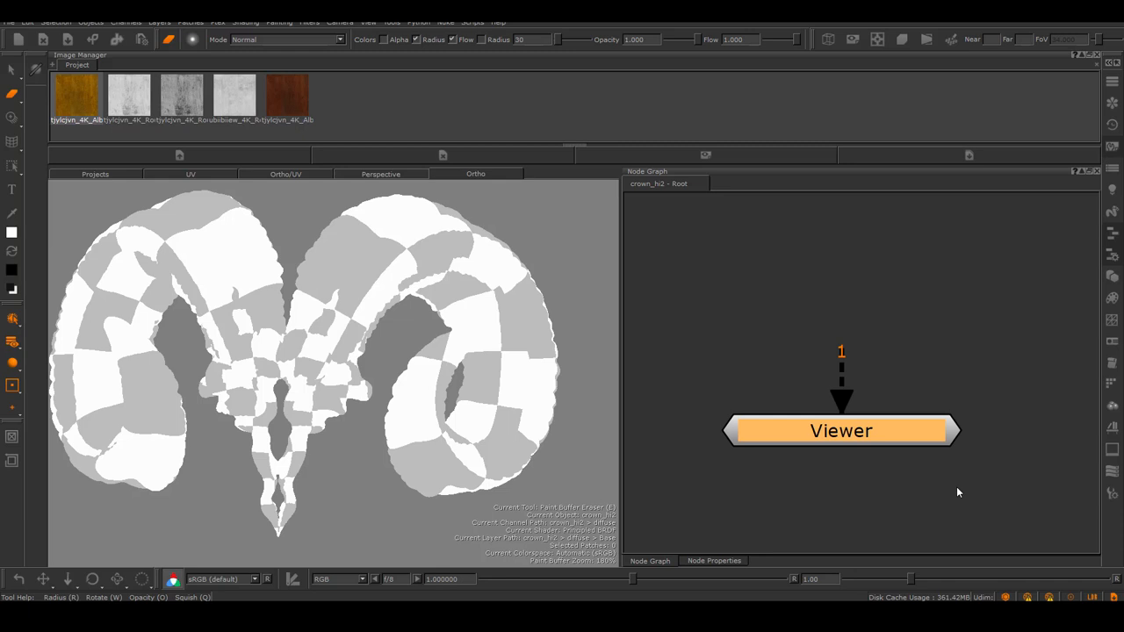
mouse_move(860, 322)
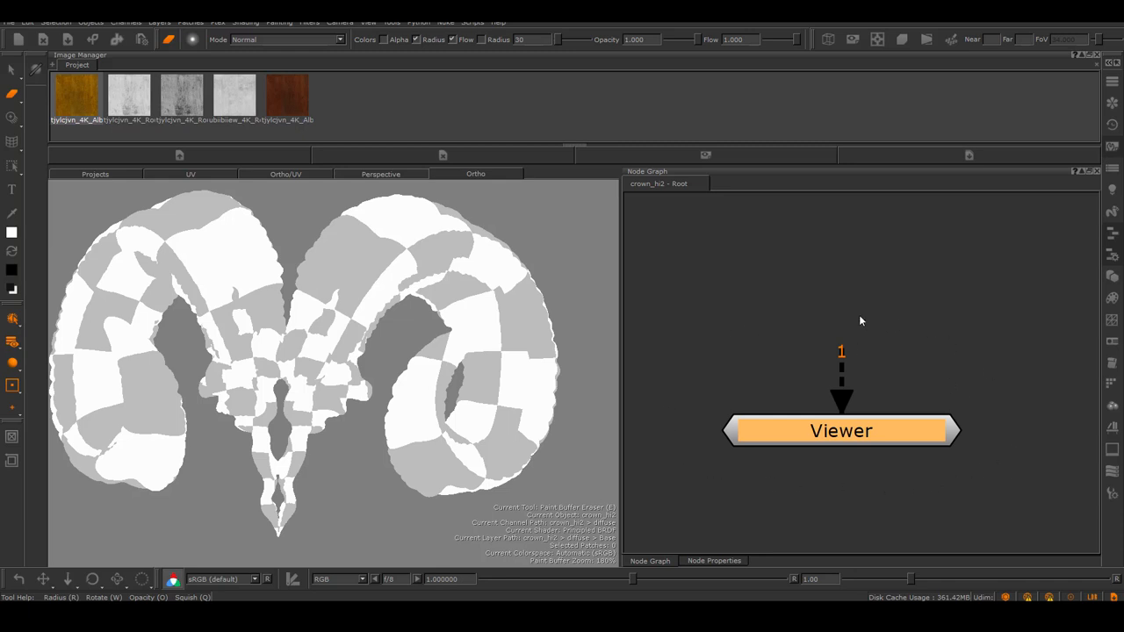
mouse_move(848, 296)
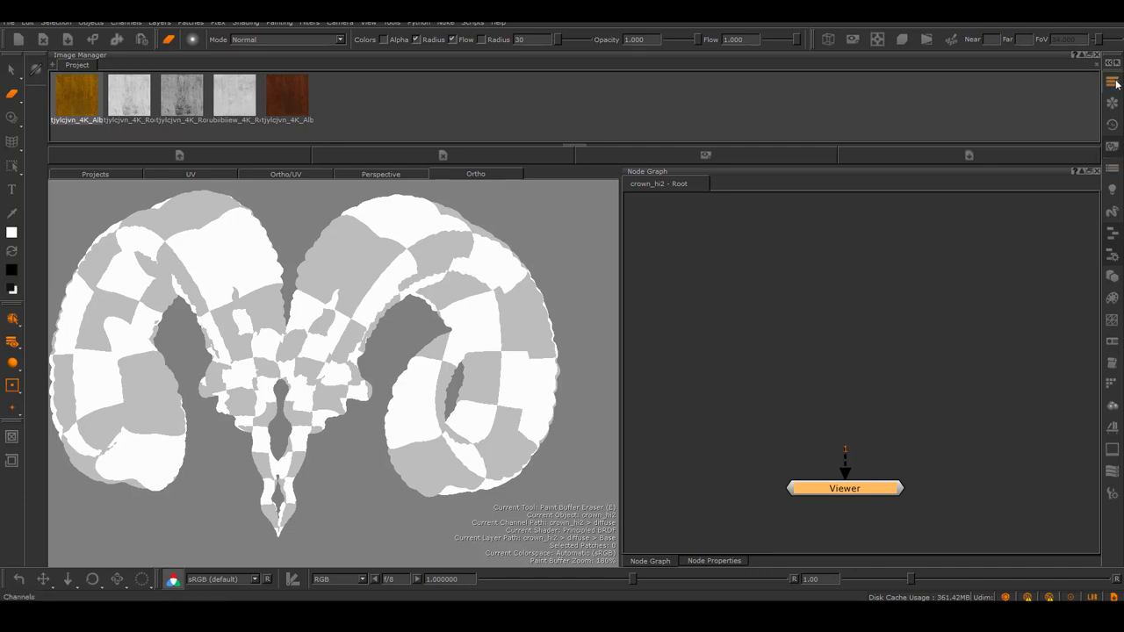
Start a new channel named 'diffuse' from the Channels palette and reveal its colorspace options
click(1114, 81)
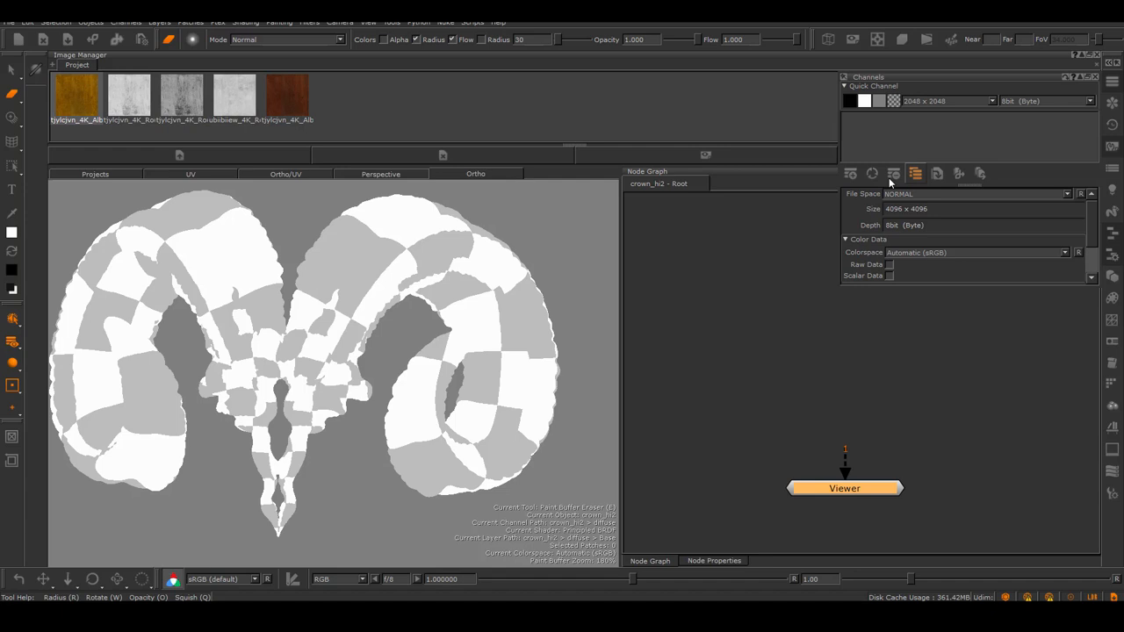
click(916, 173)
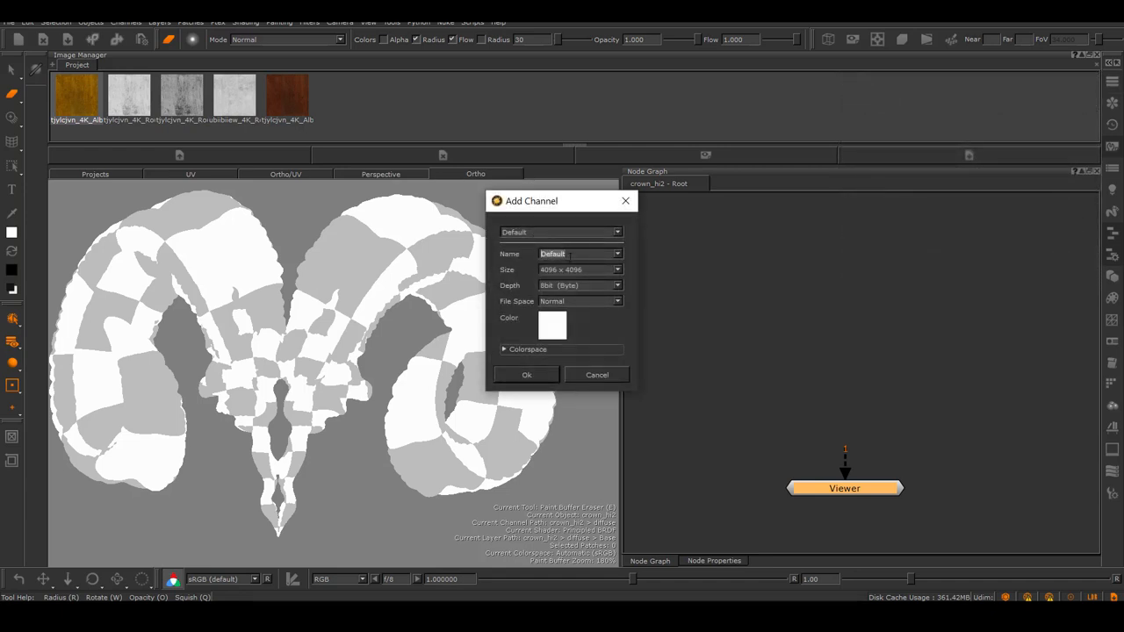
text(diffuse)
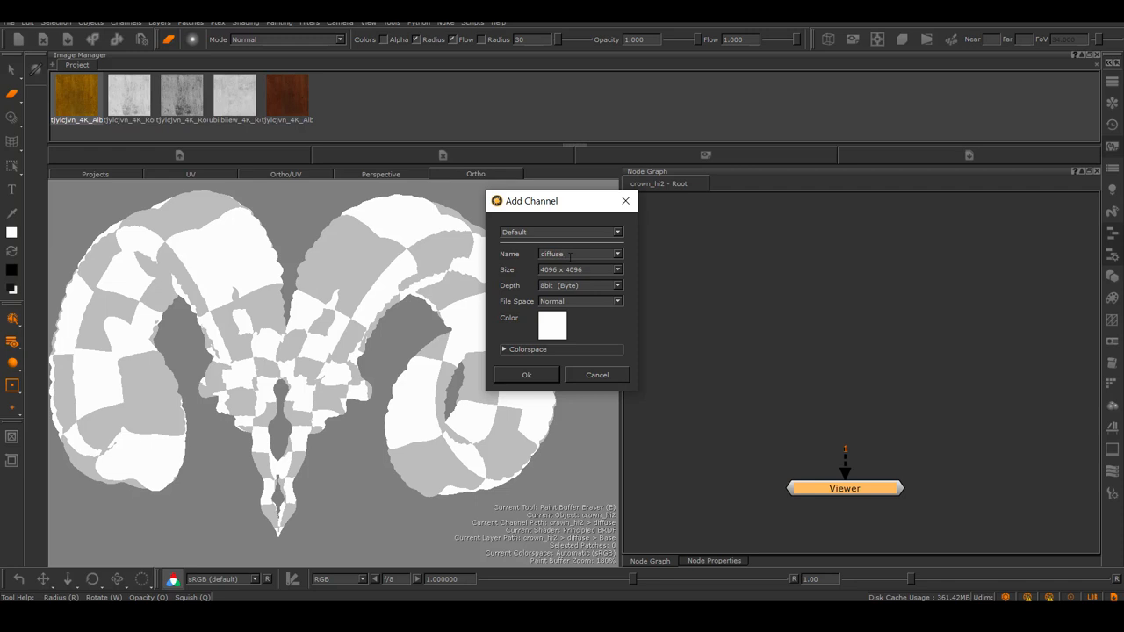
click(503, 349)
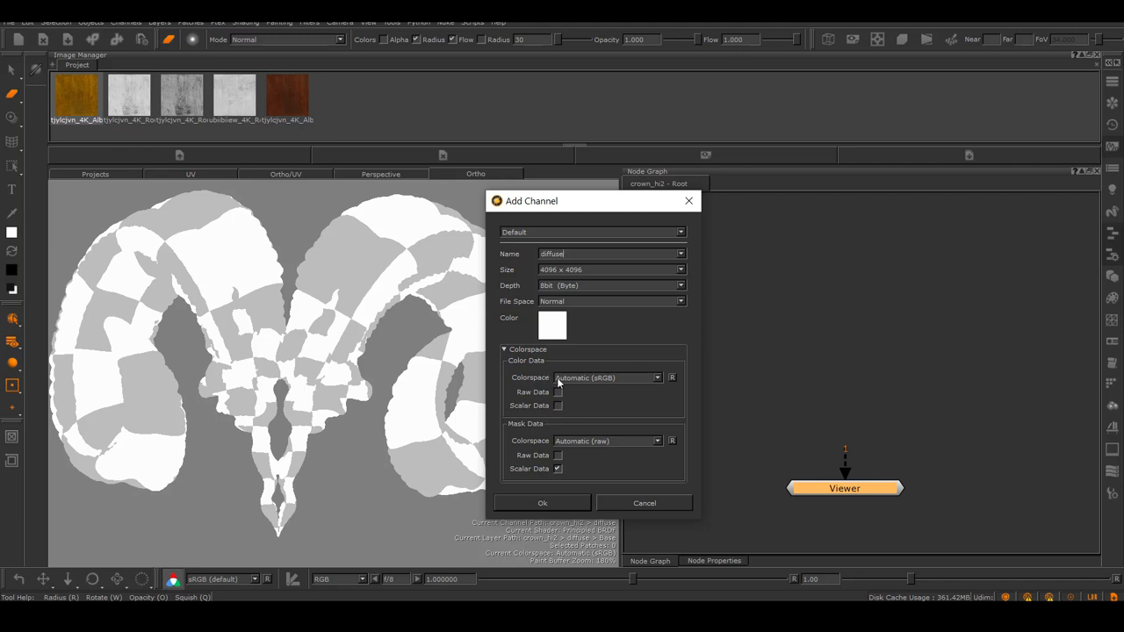
mouse_move(561, 438)
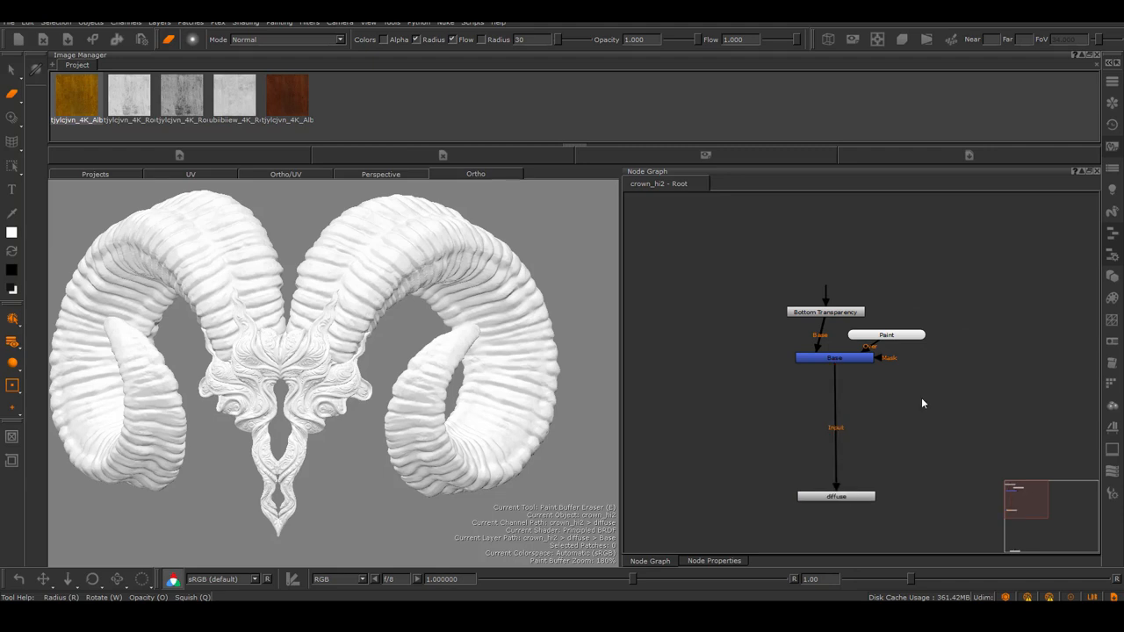
click(835, 499)
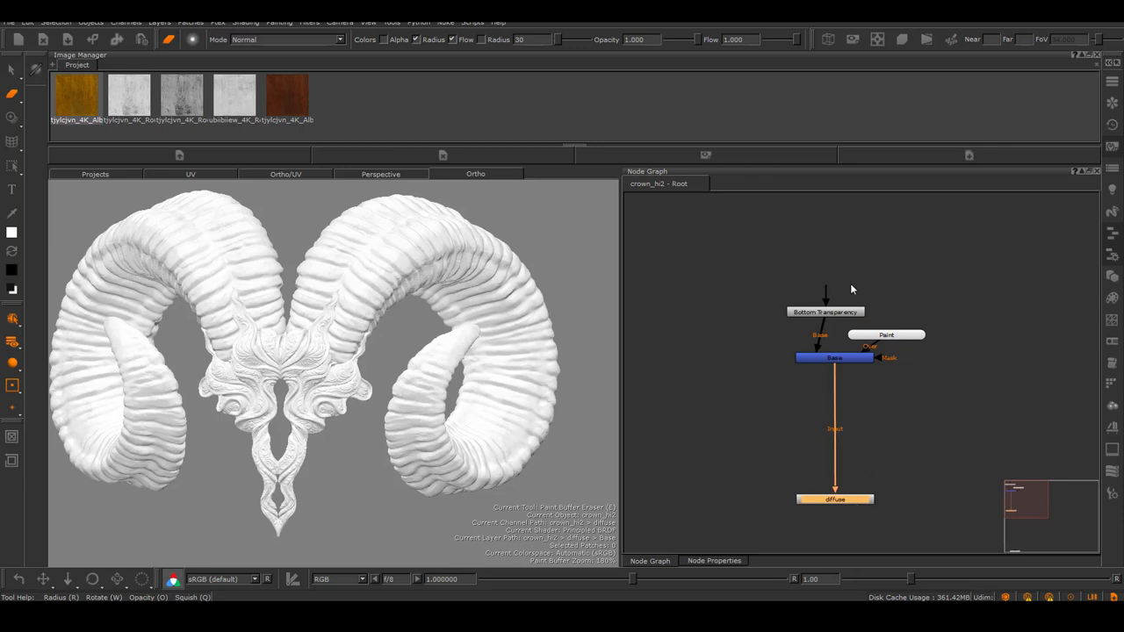
mouse_move(840, 492)
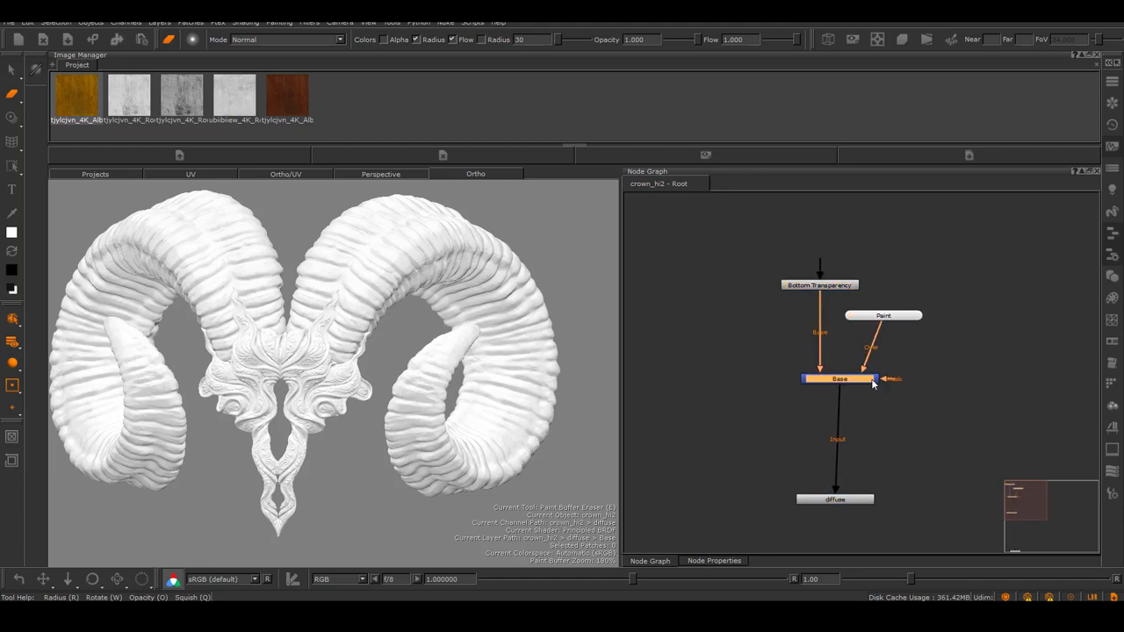
right_click(874, 384)
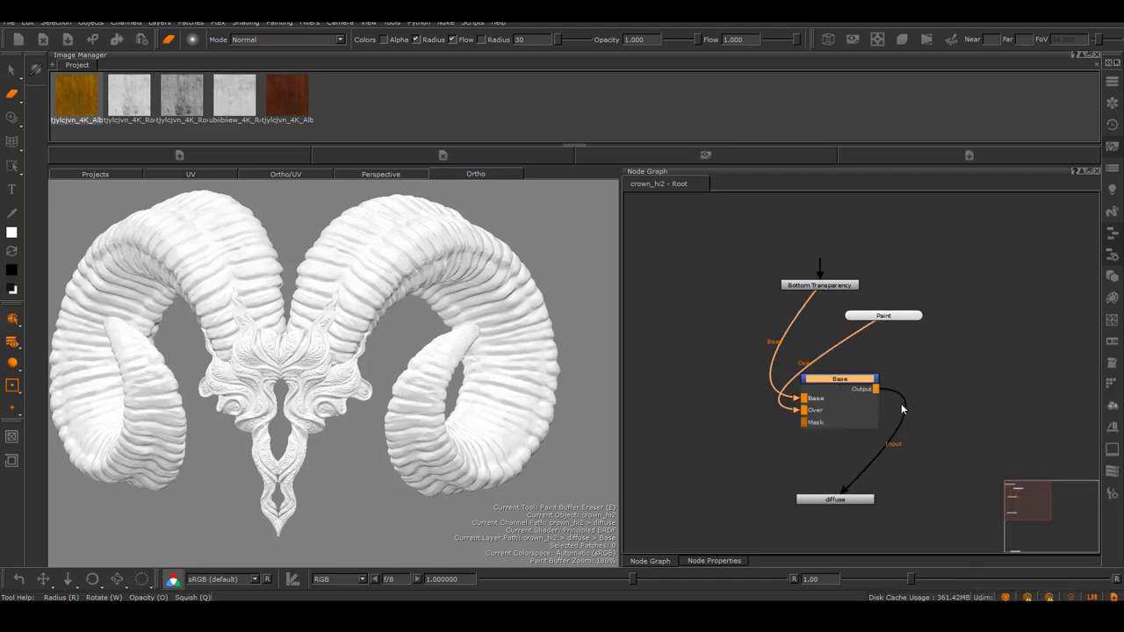
drag(839, 378, 1003, 311)
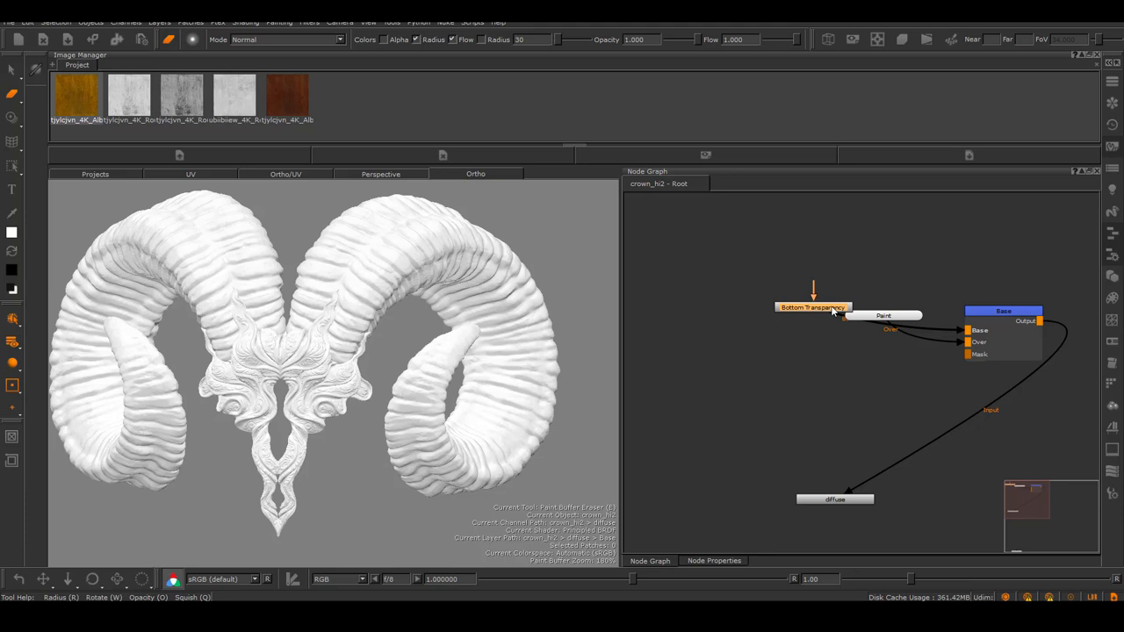
drag(883, 315, 859, 347)
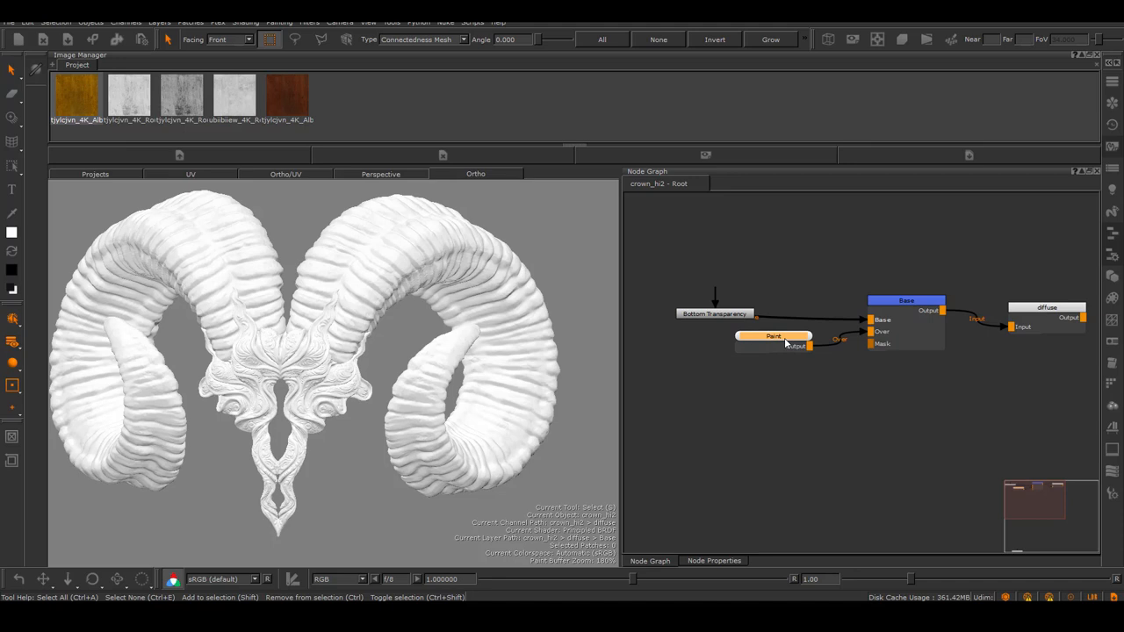
mouse_move(785, 442)
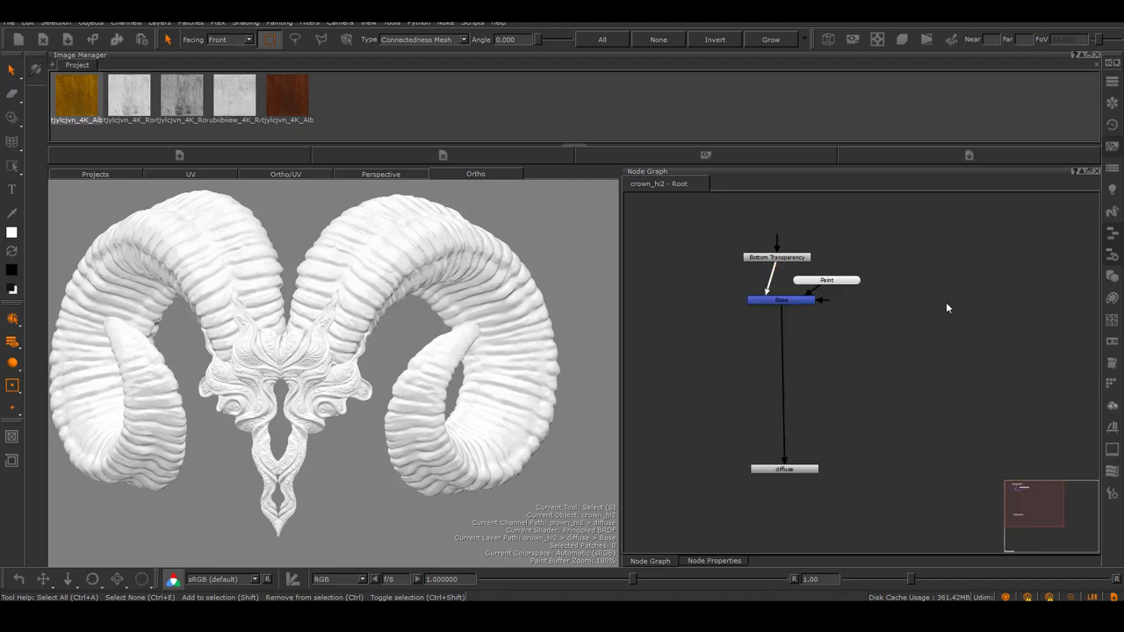
Choose a Control Type in the Node Graph preferences via Edit > Preferences
click(28, 22)
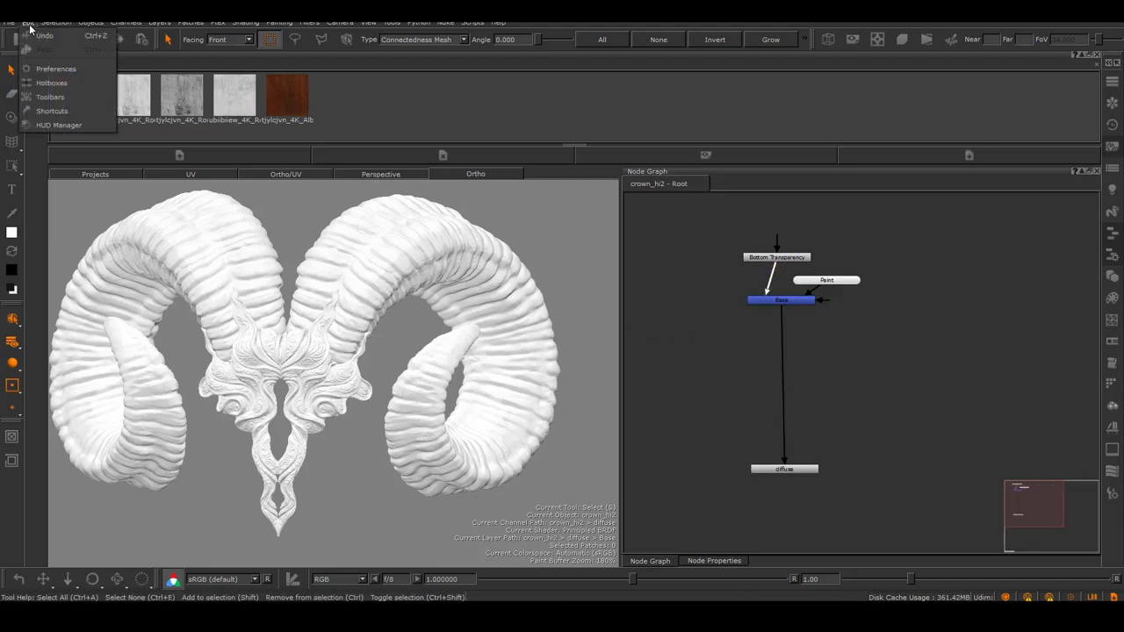
click(57, 68)
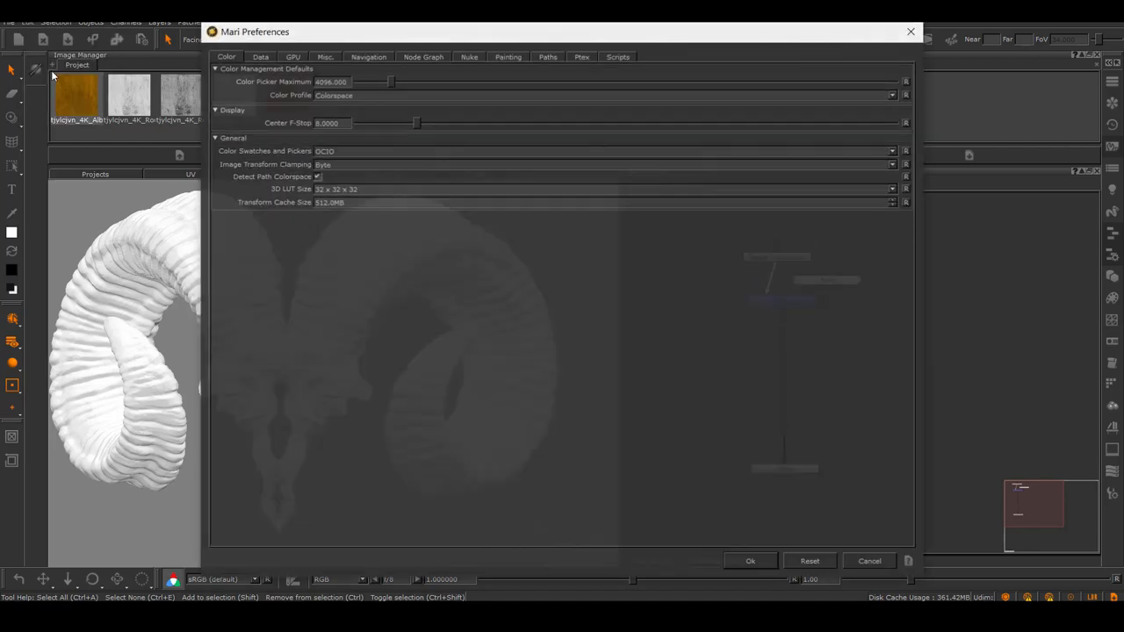
click(423, 55)
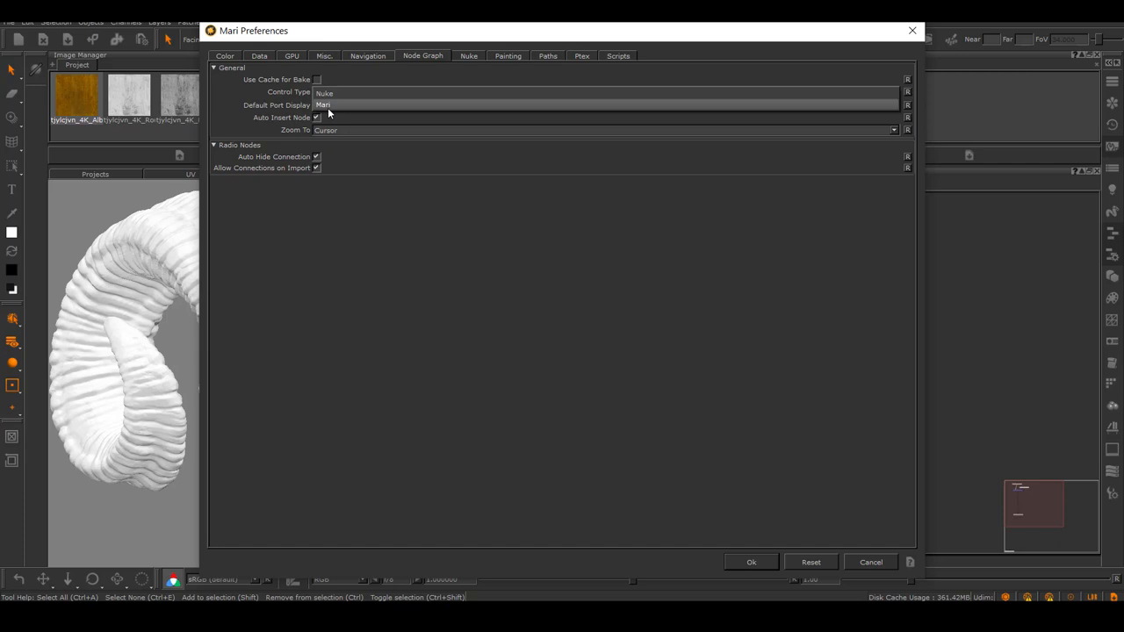
click(324, 93)
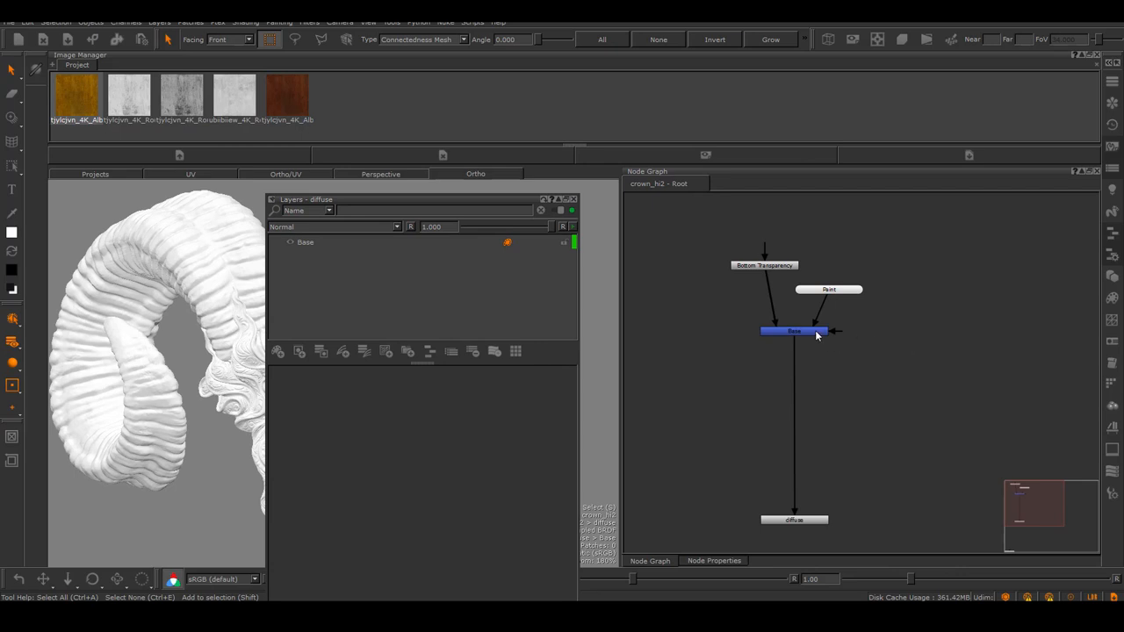
Select the Base node as the starting point for the new Merge node
click(794, 335)
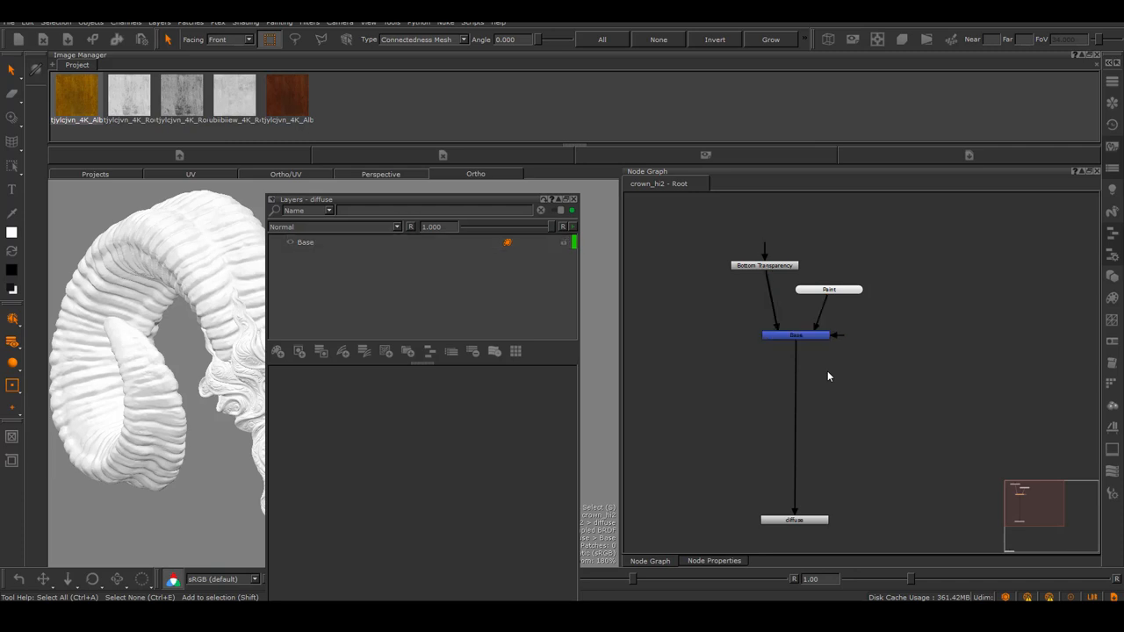
mouse_move(856, 407)
text(p)
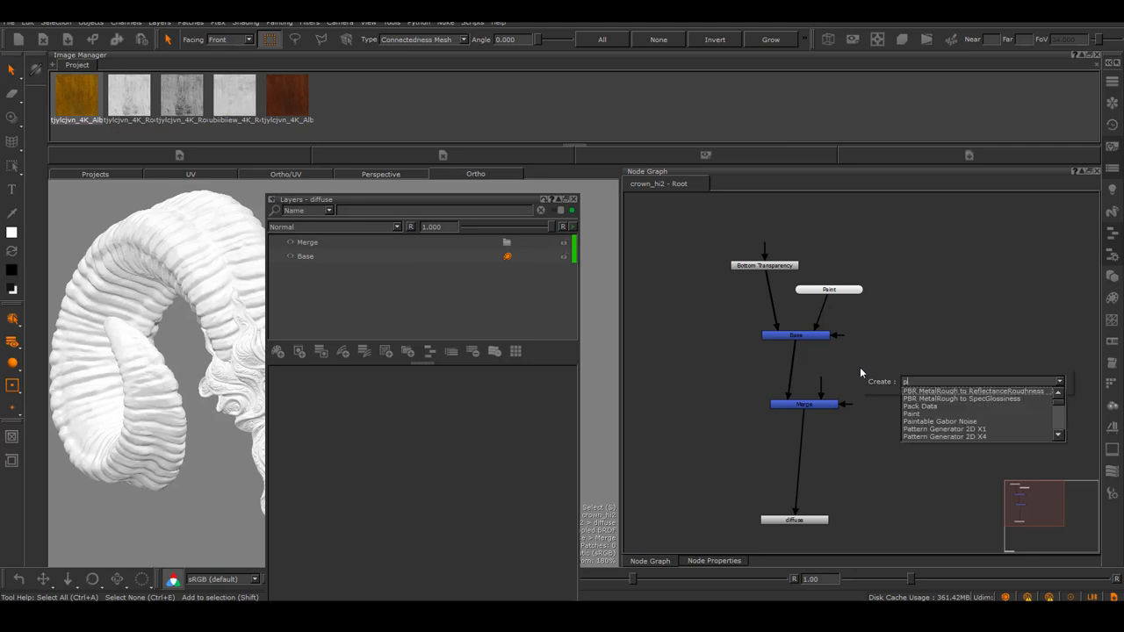
click(911, 413)
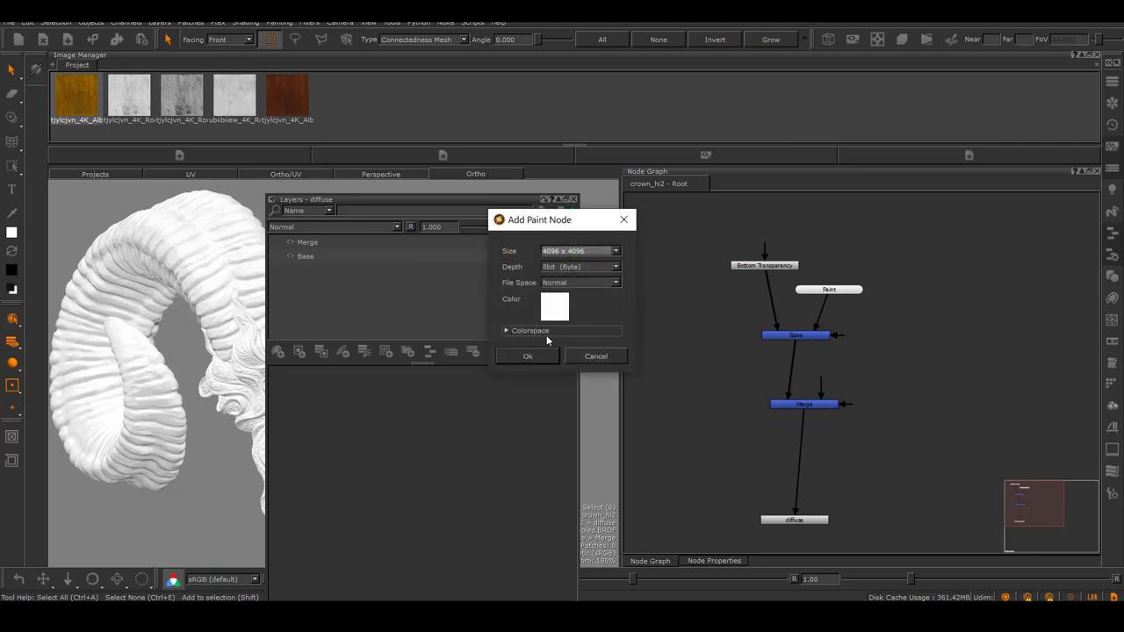
click(527, 355)
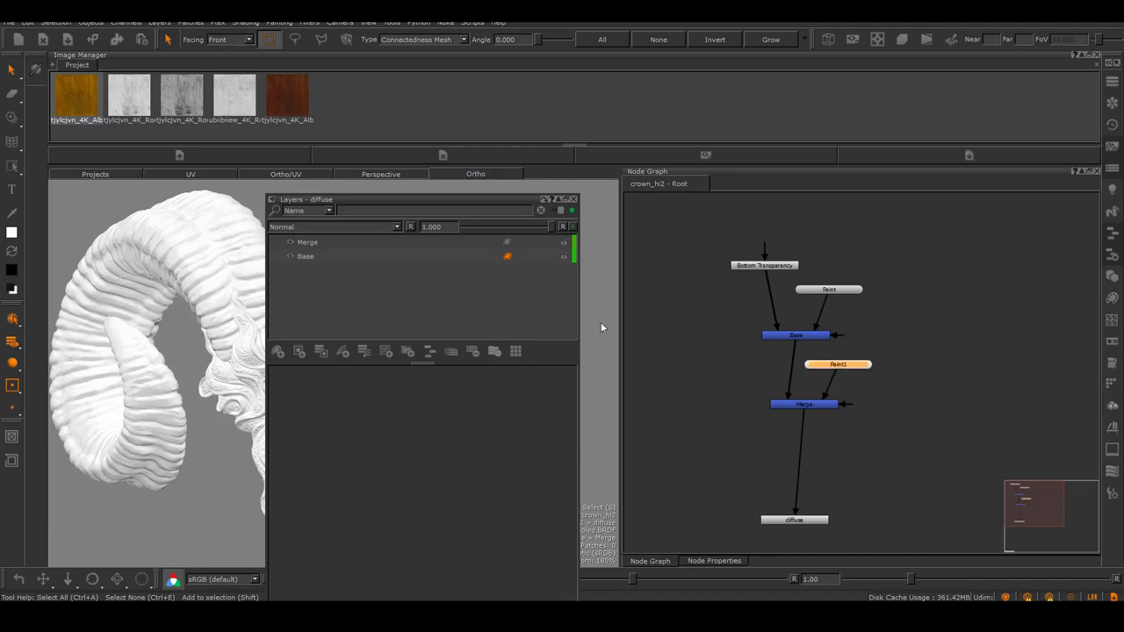
click(307, 242)
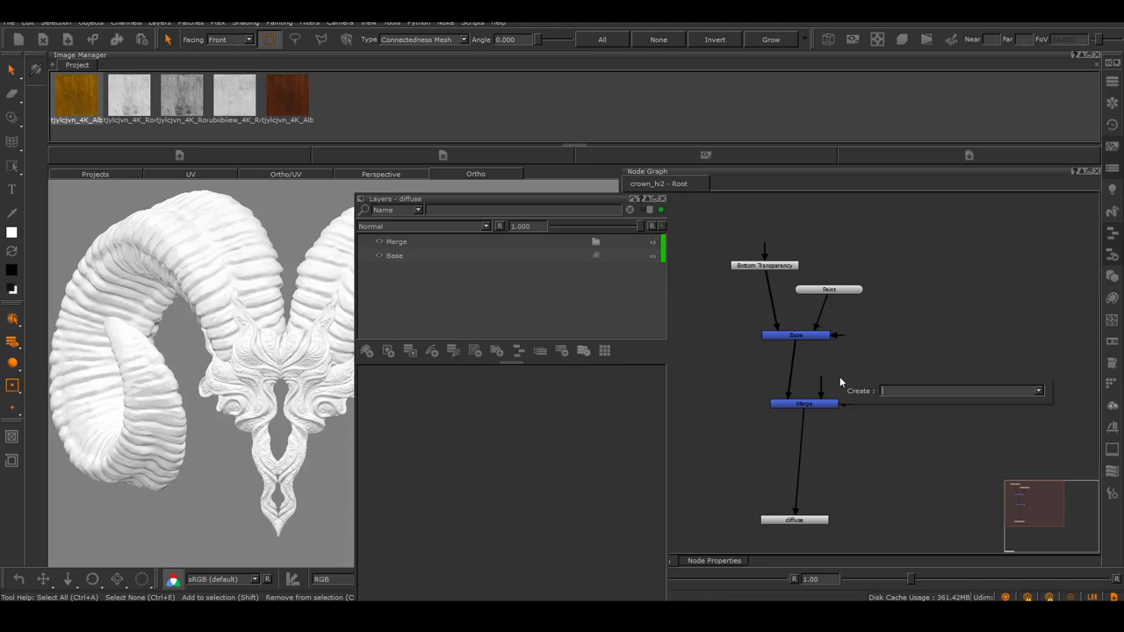
Create a Tiled node, wire it into Merge and show its Tile Image properties
text(tile)
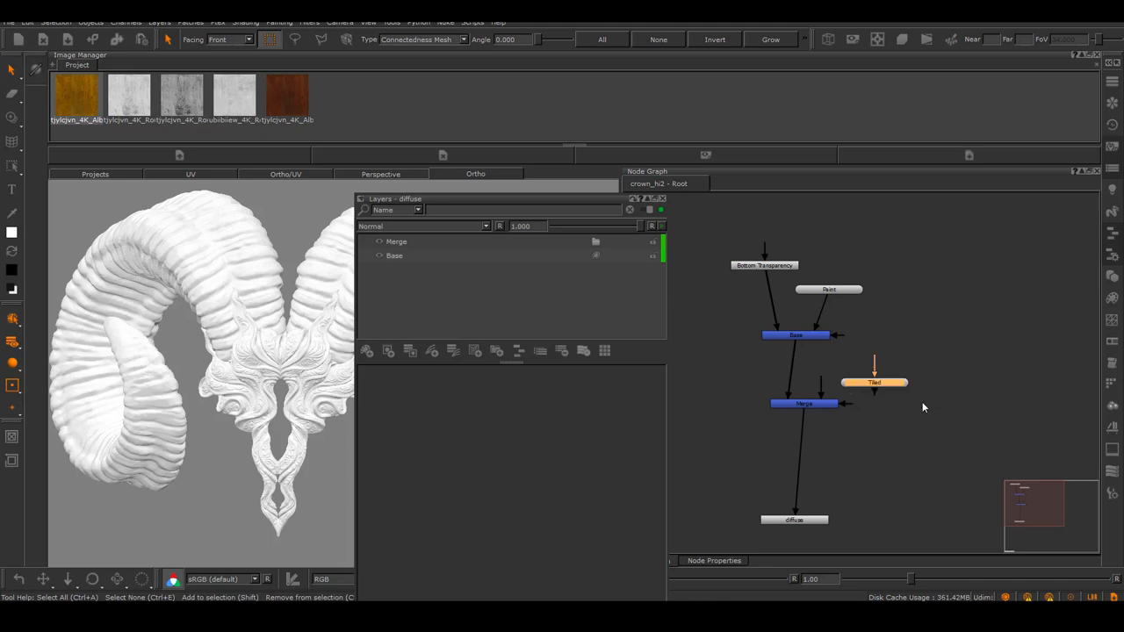
drag(874, 382, 848, 362)
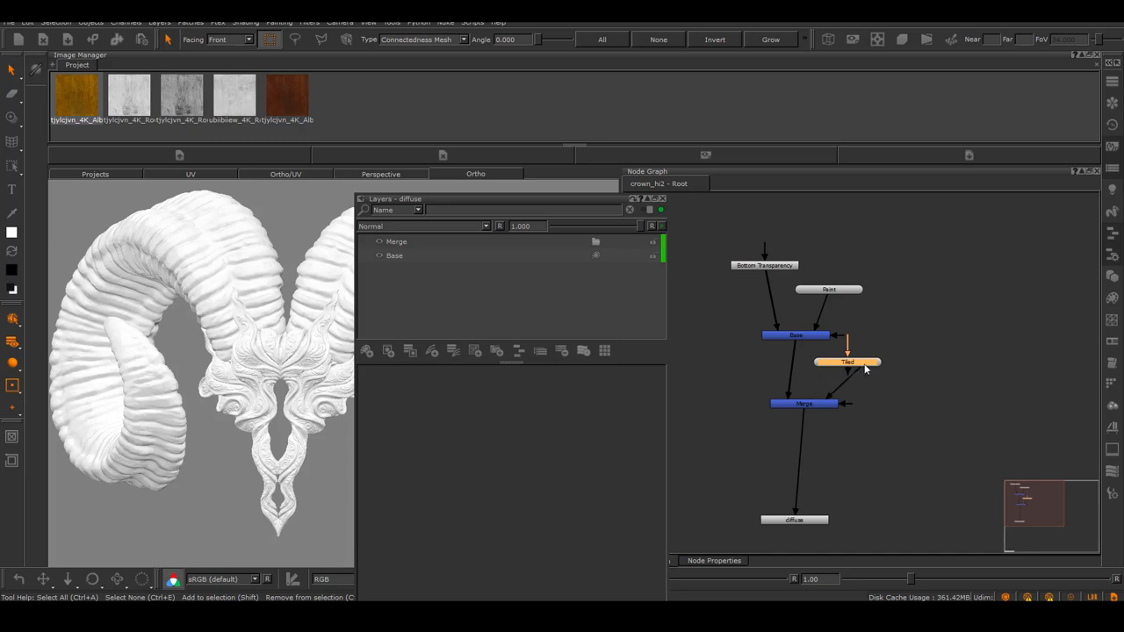
click(846, 362)
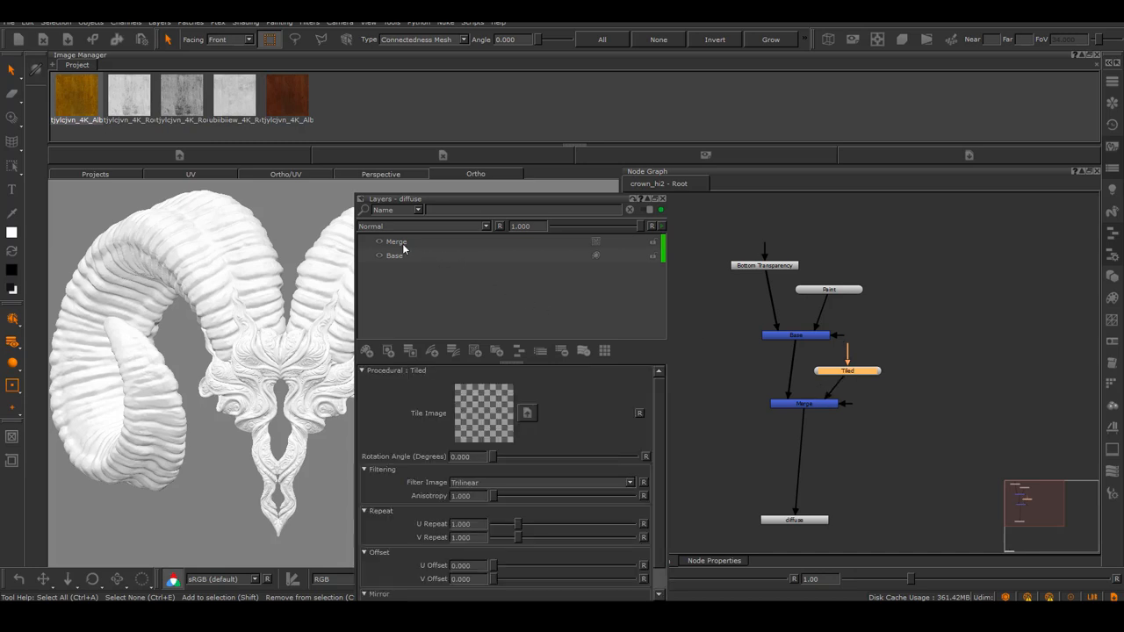
click(396, 241)
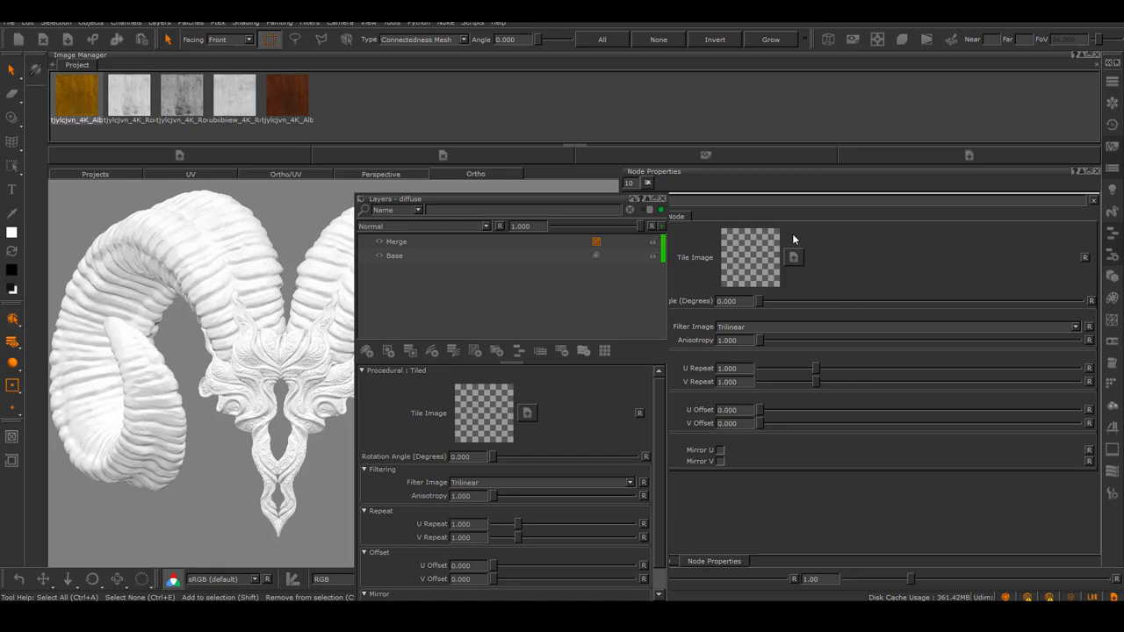
mouse_move(984, 262)
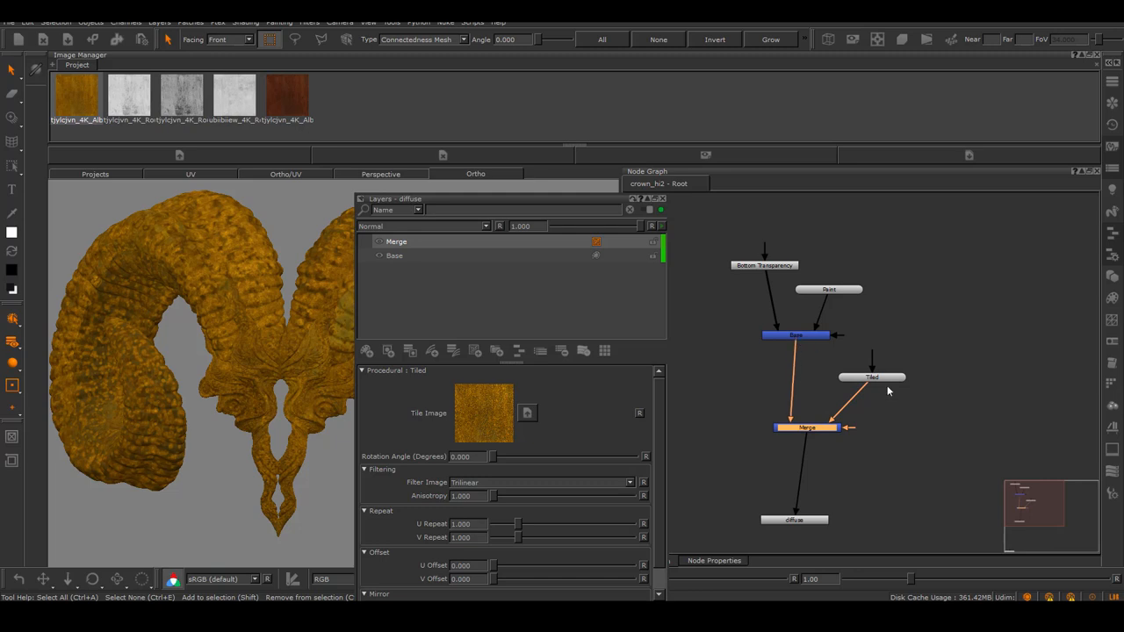
Nudge the orange-textured Tiled node into place just above Merge
drag(872, 378, 853, 392)
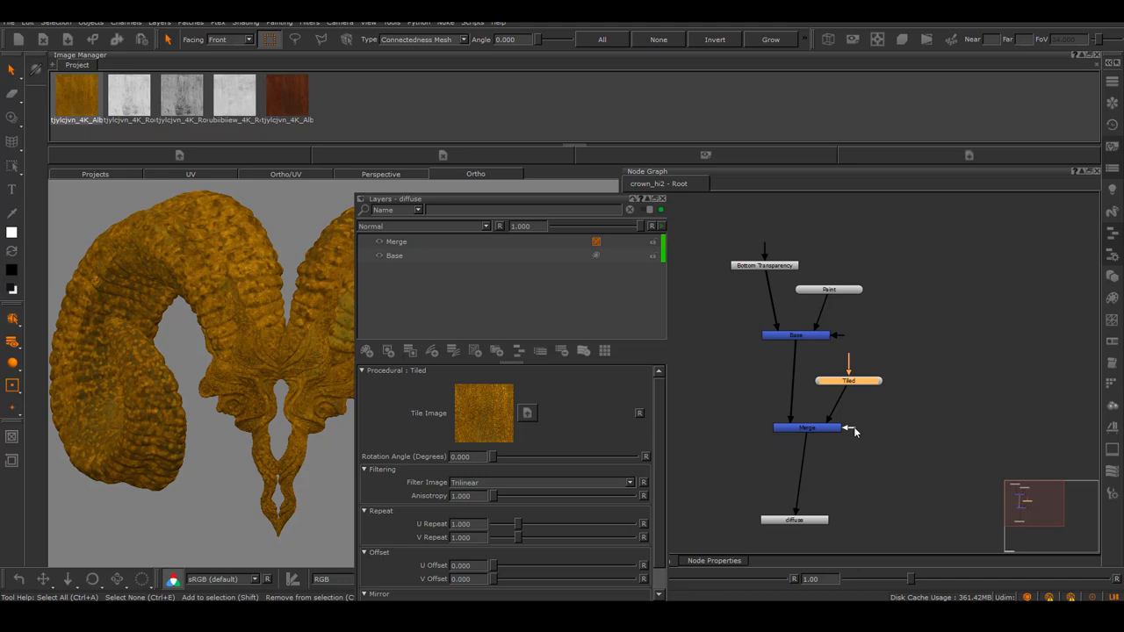
mouse_move(867, 433)
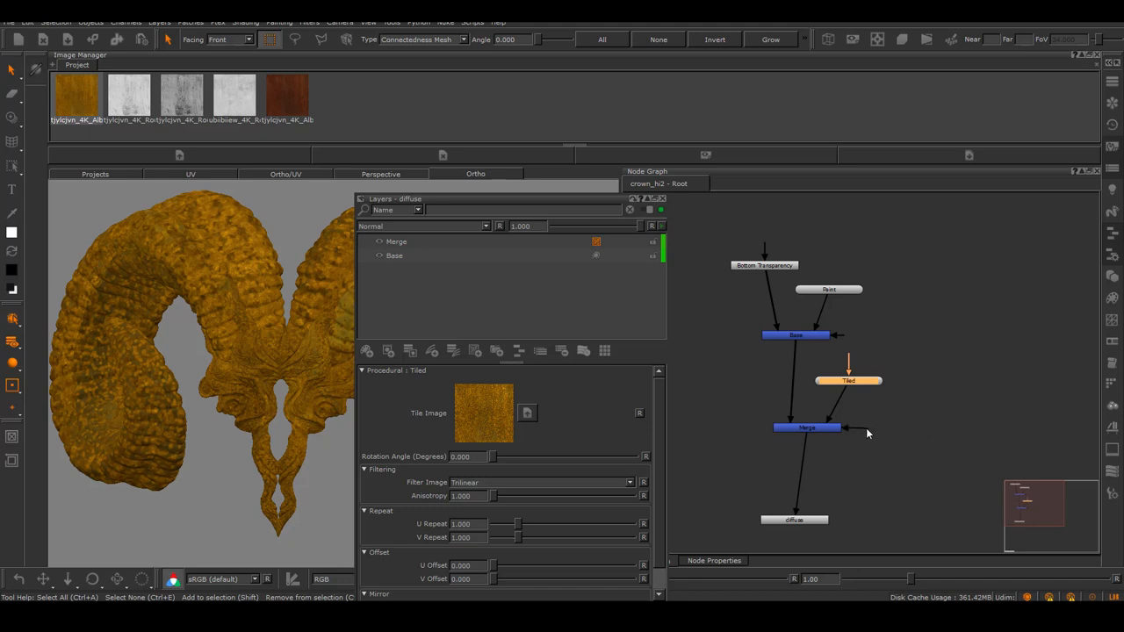
mouse_move(892, 433)
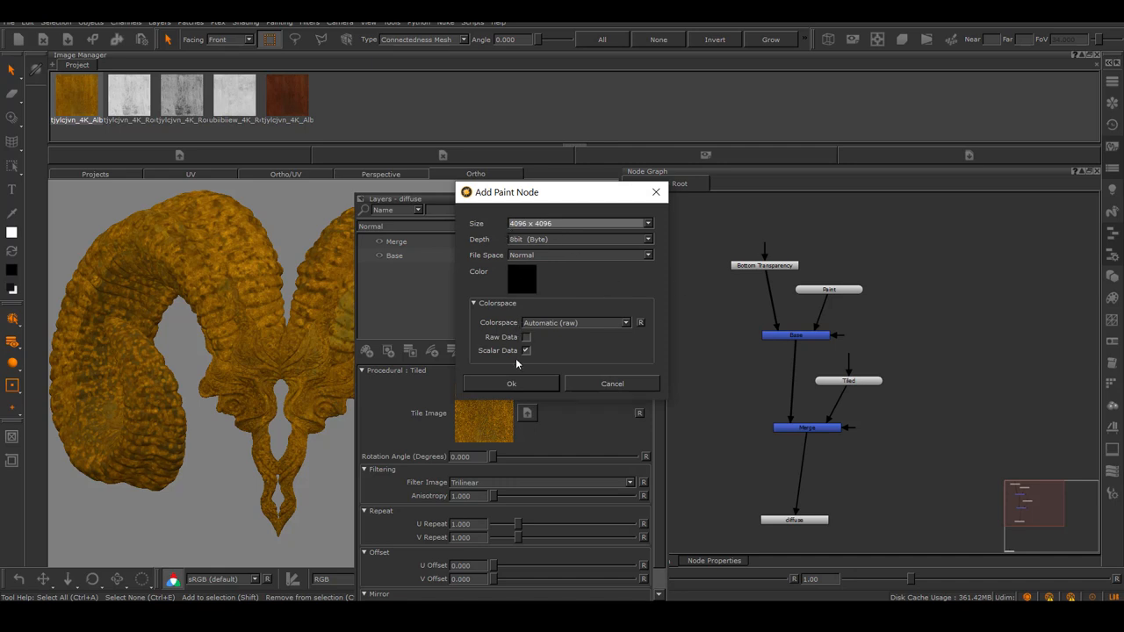
Confirm the 4096 × 4096 scalar Paint1 node and wire it into Merge's Mask input
click(511, 384)
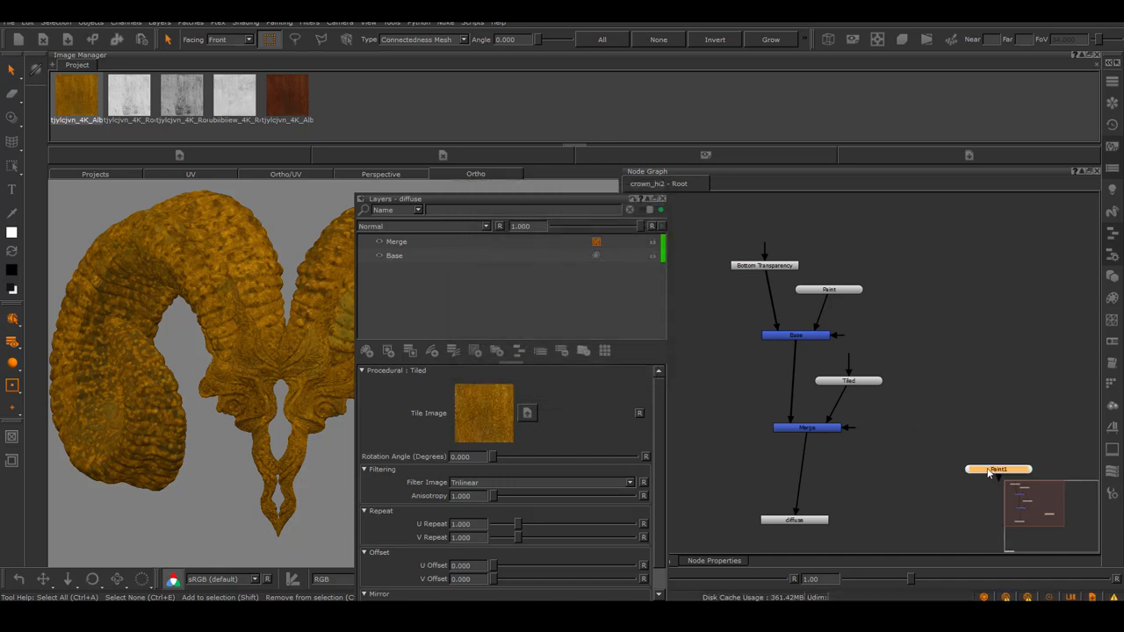
drag(996, 469, 907, 417)
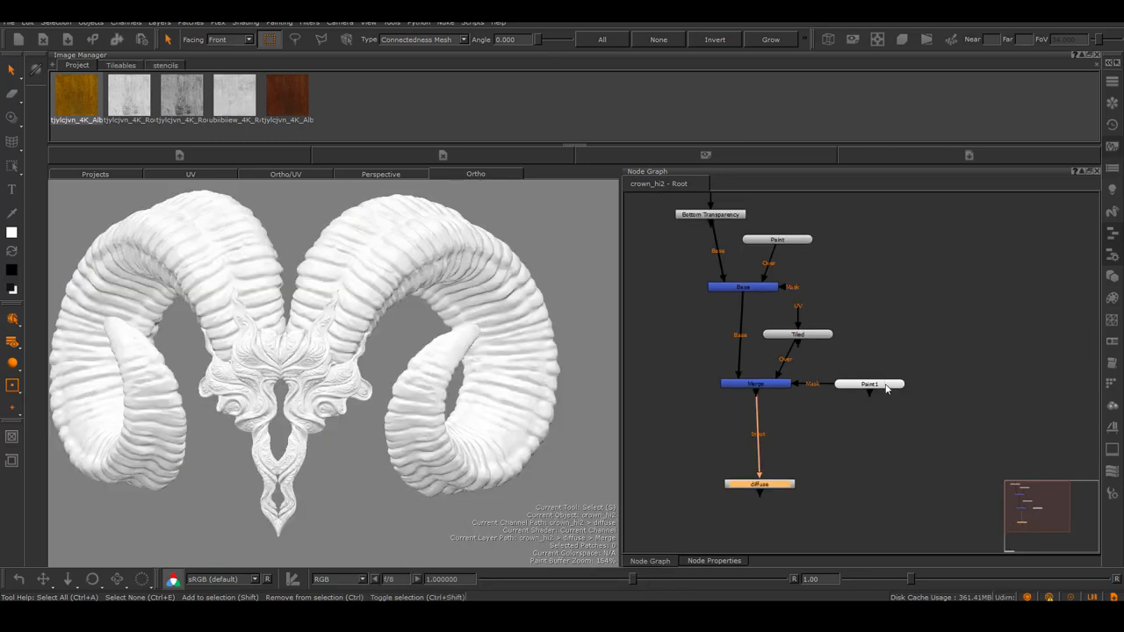
View the merged diffuse result with Paint1 so the orange tiled horns display
click(869, 384)
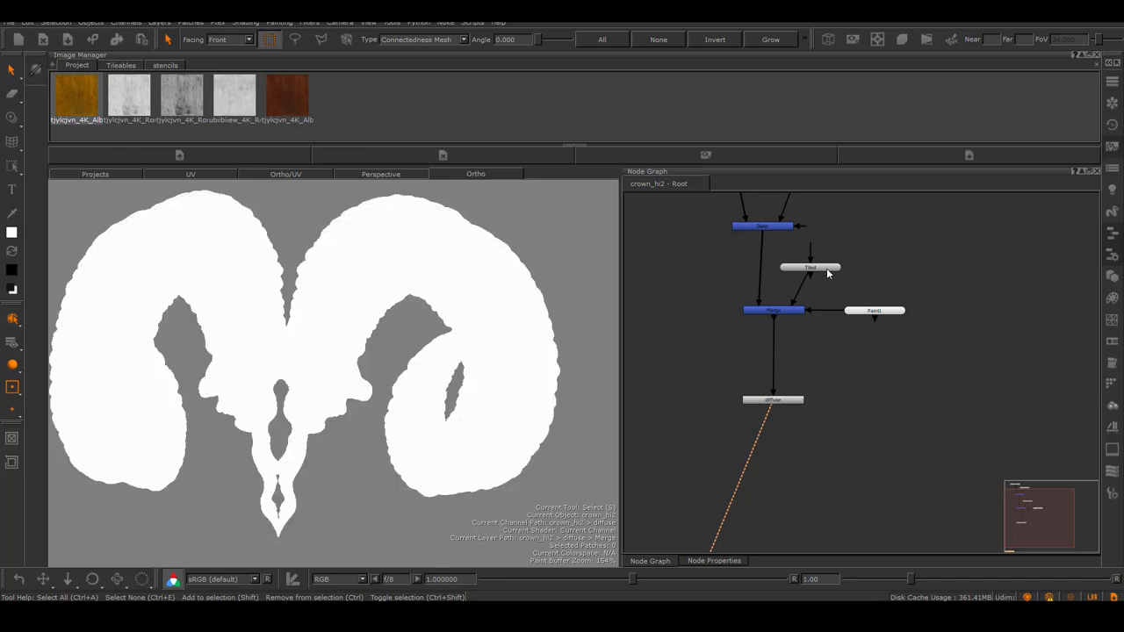
click(874, 310)
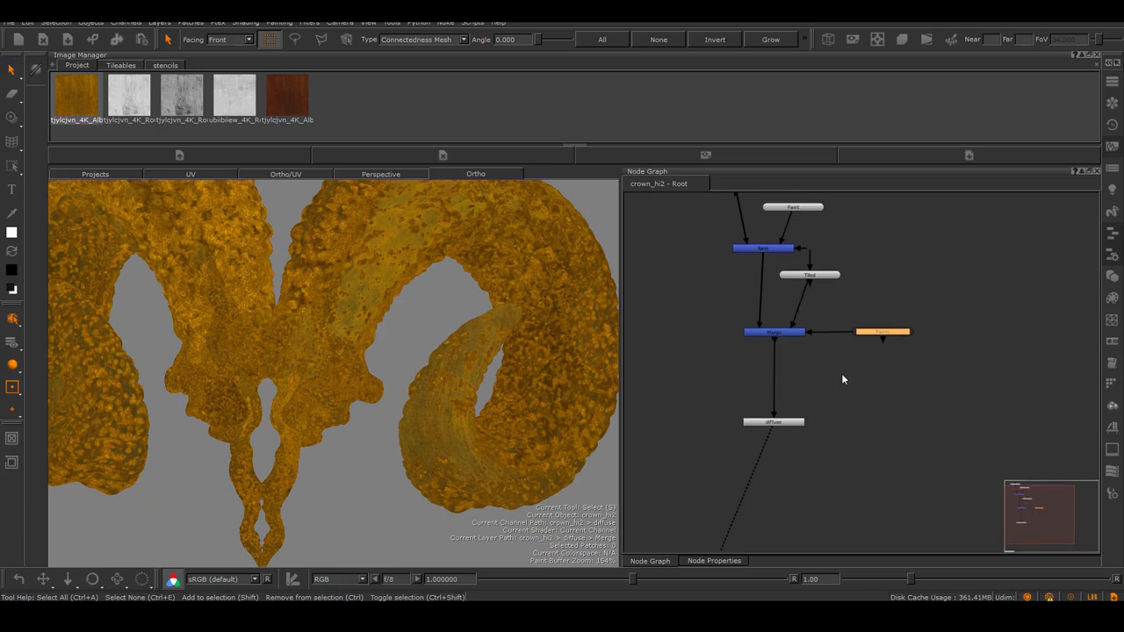
Insert an HSV node on the Tiled–Merge link, aligned under Tiled, with Paint1 level with Merge
drag(773, 332, 773, 355)
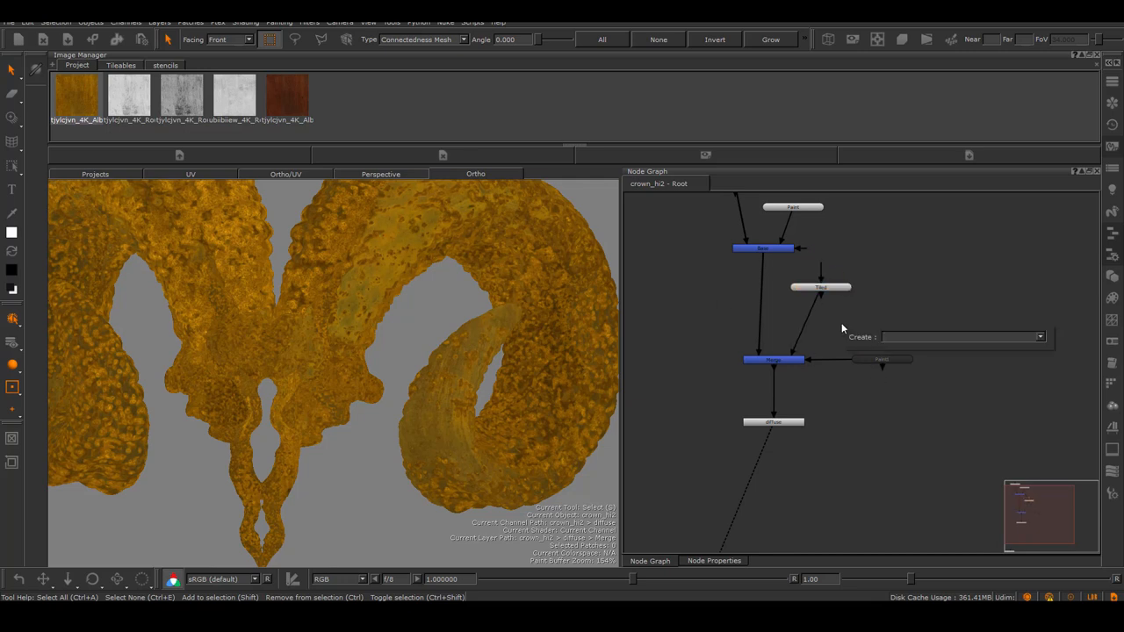
text(hsl)
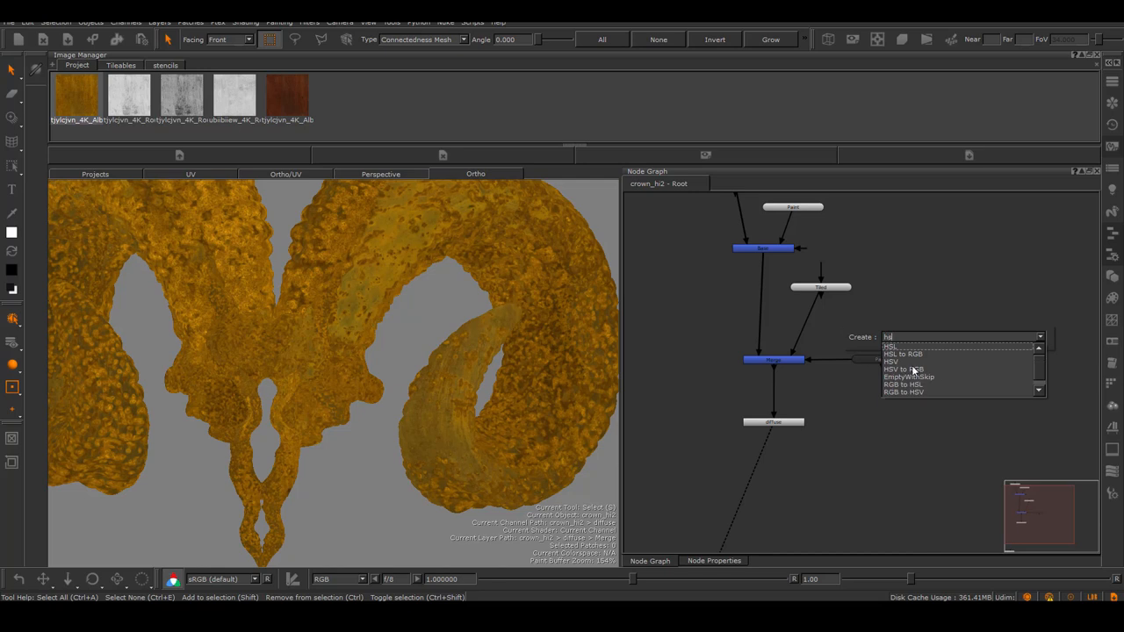
click(892, 361)
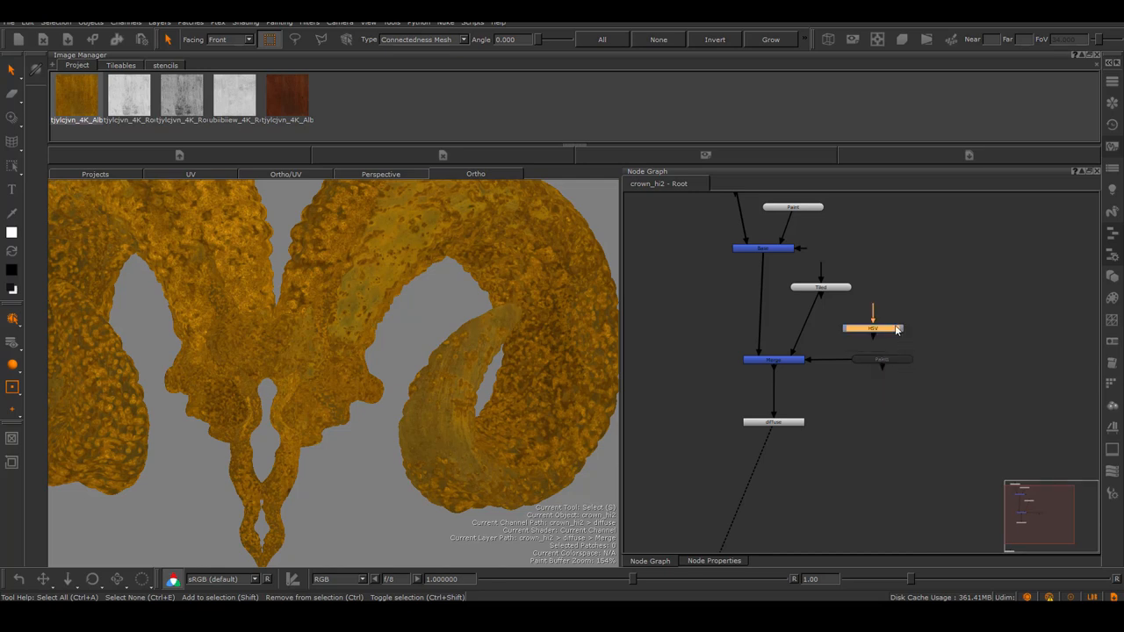
drag(872, 328, 804, 321)
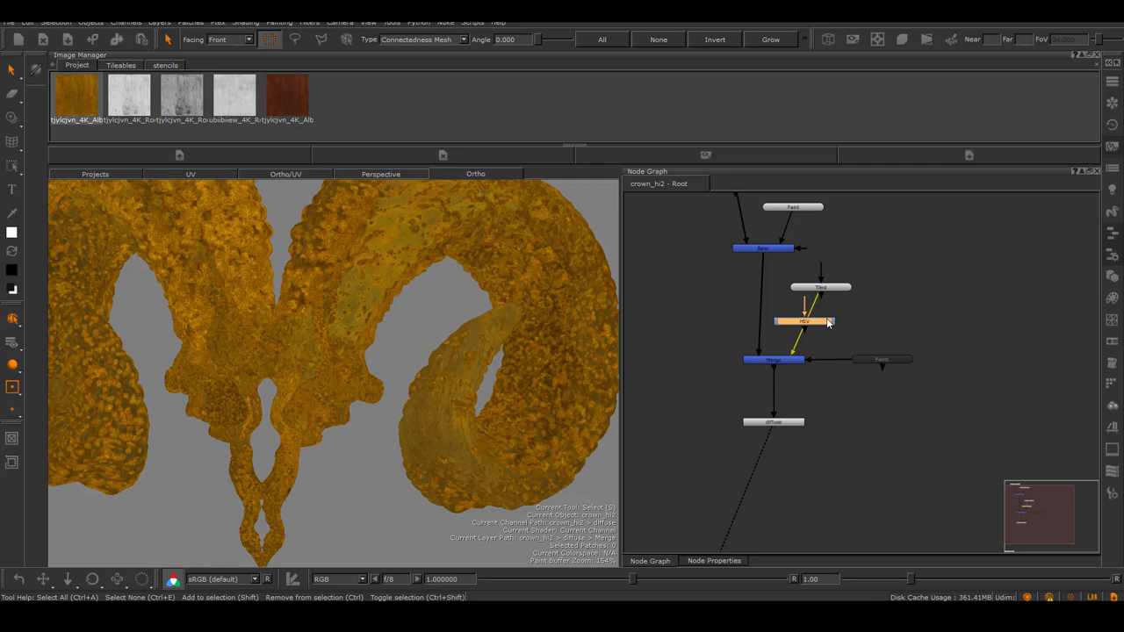
drag(804, 320, 815, 321)
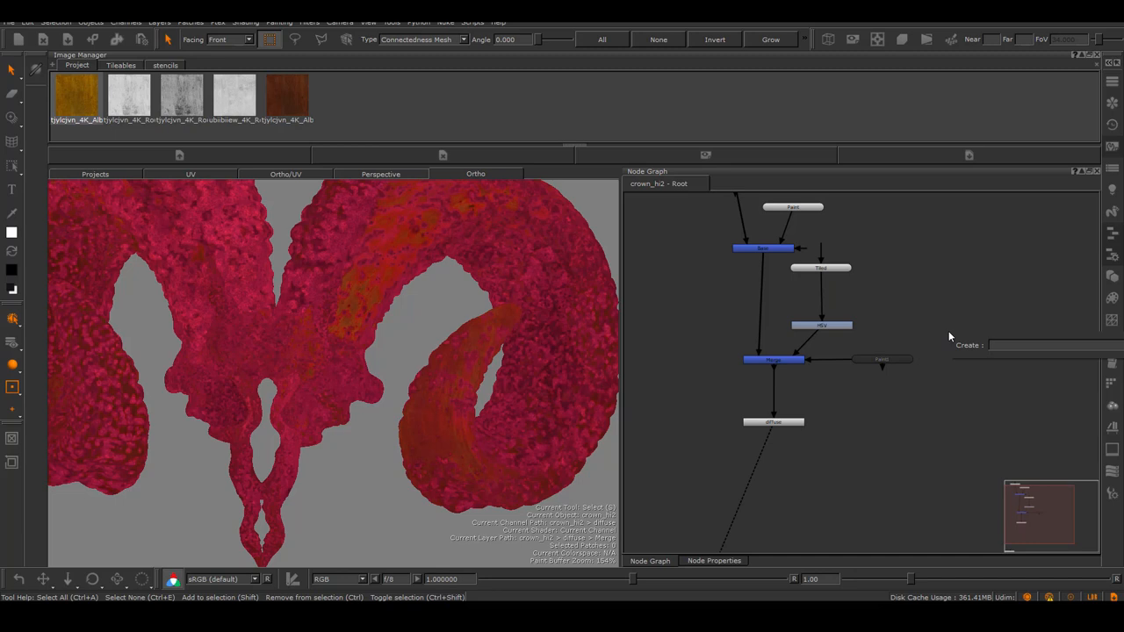
Insert a Levels node above HSV and return to the node graph view
text(level)
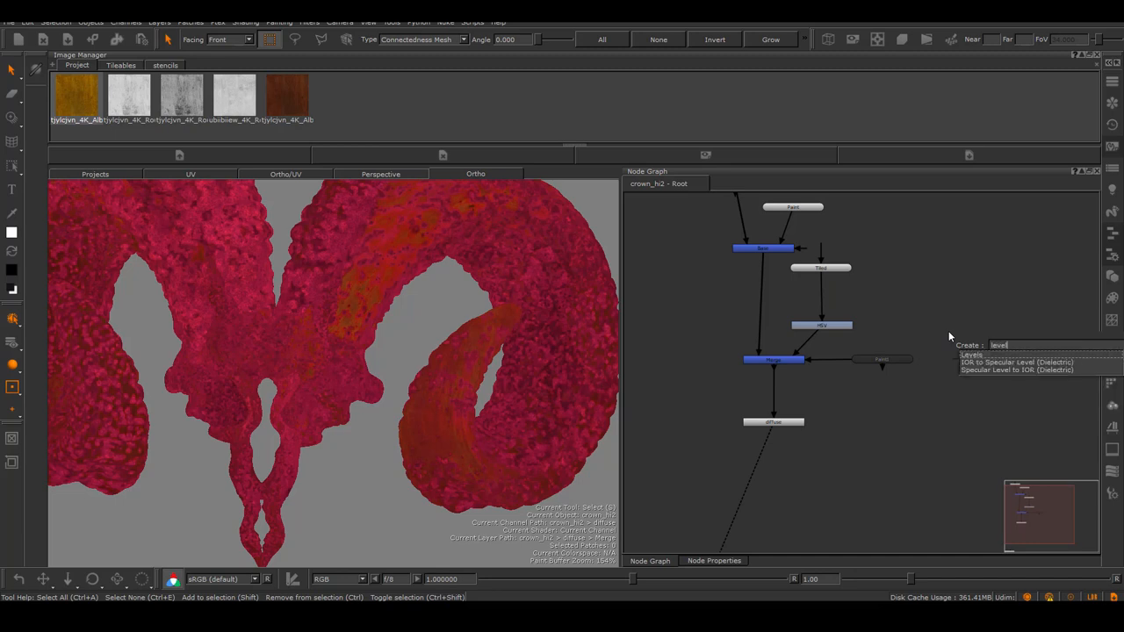
click(971, 354)
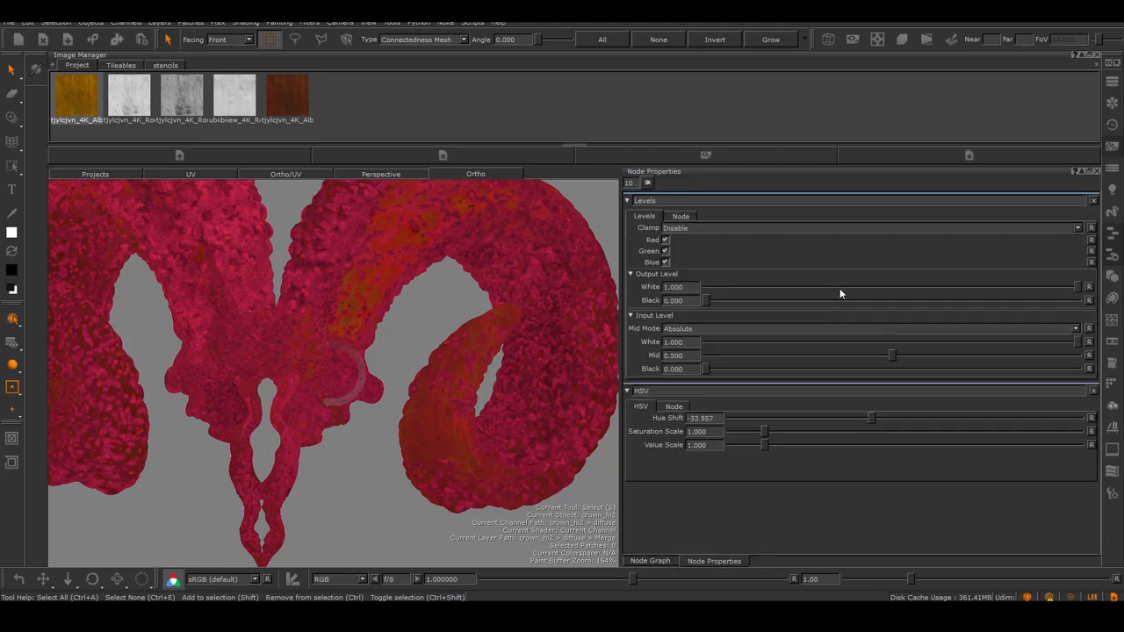
click(650, 561)
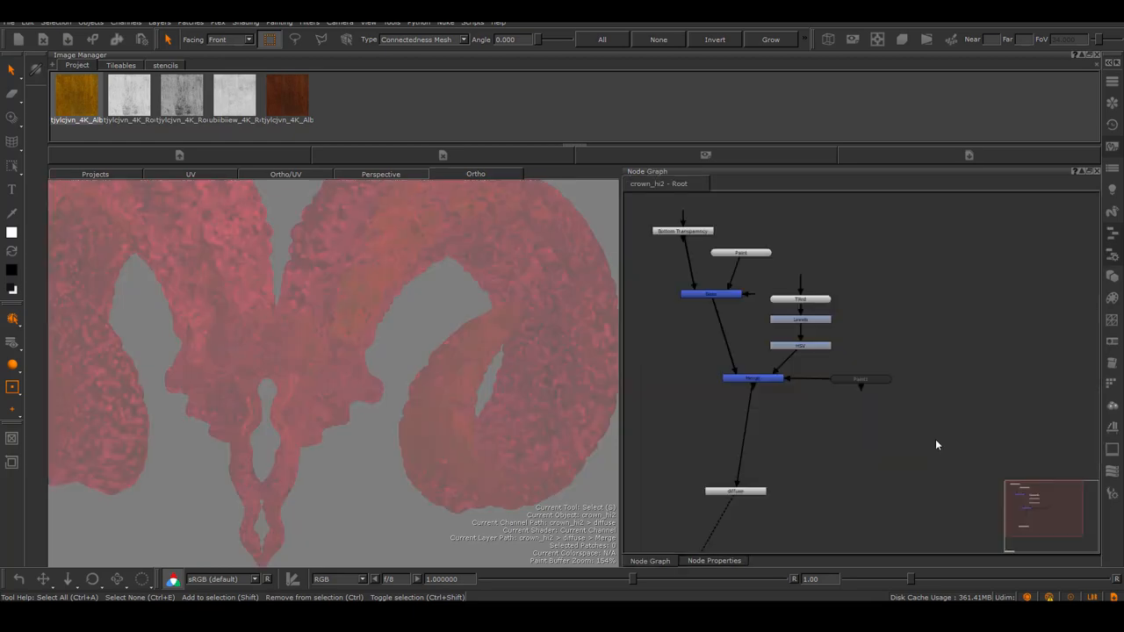
mouse_move(589, 266)
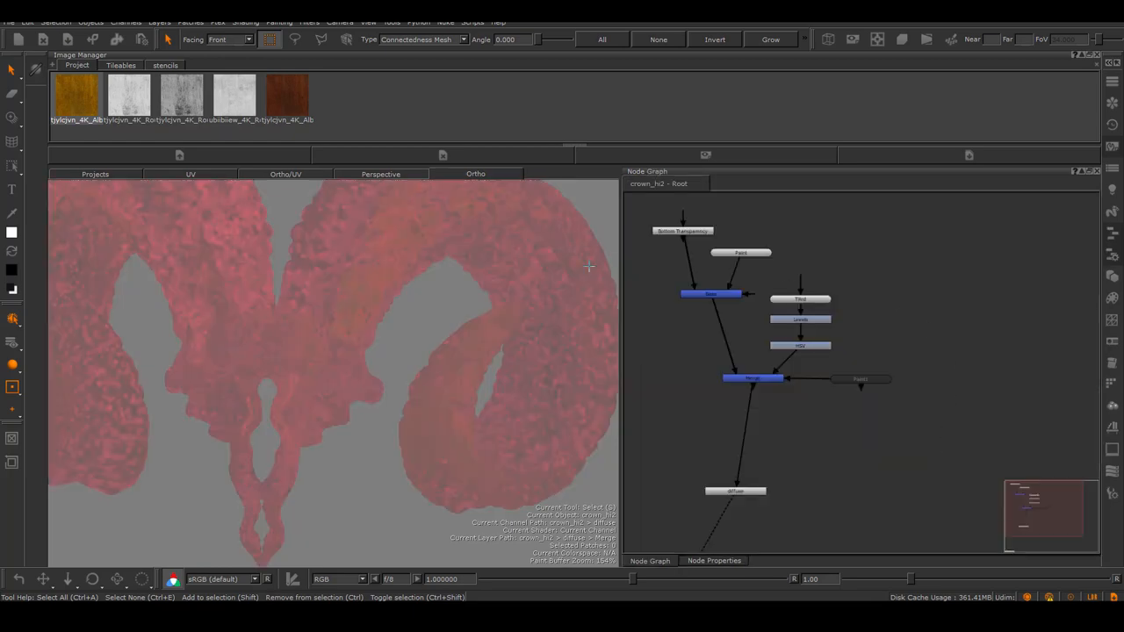
mouse_move(906, 440)
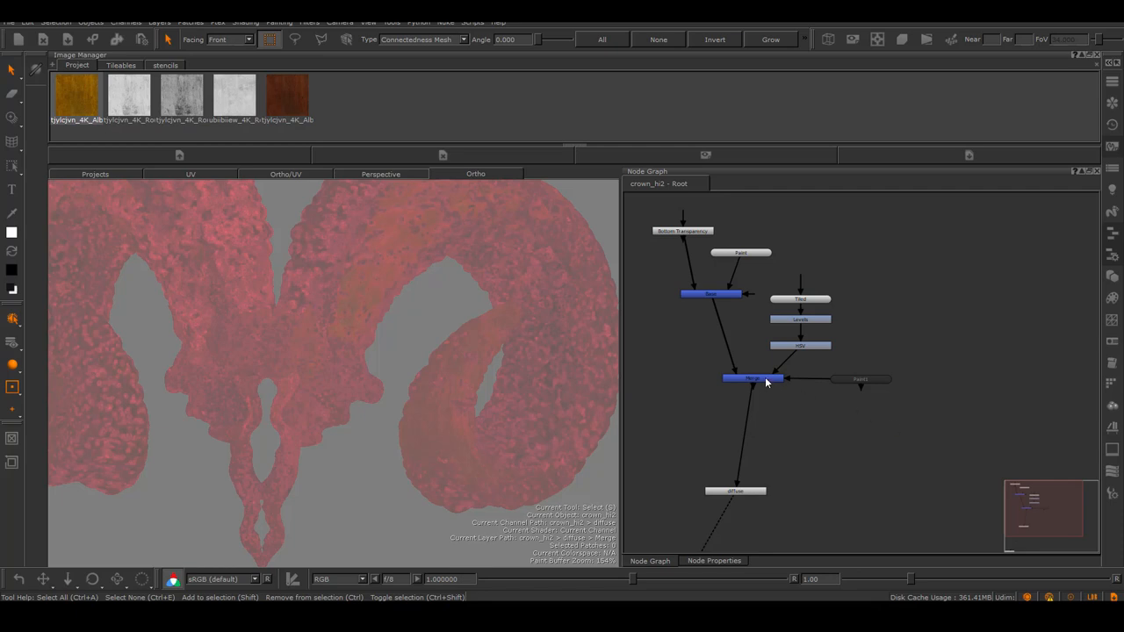
Branch new Merge nodes off the first Merge and settle Merge1 lower to the right
click(748, 376)
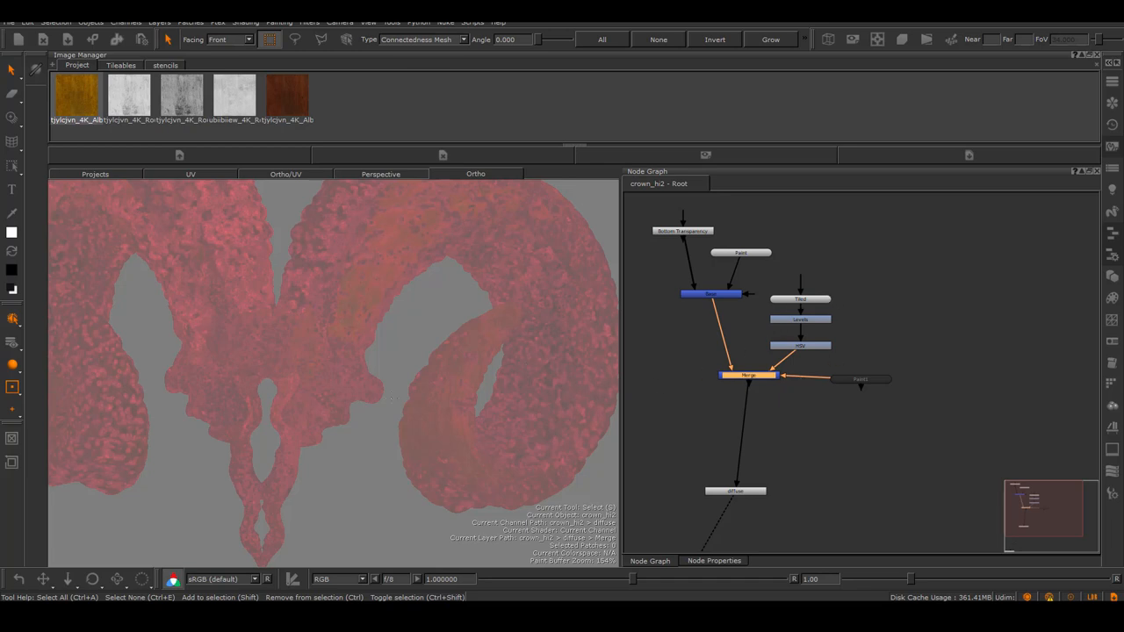
mouse_move(909, 437)
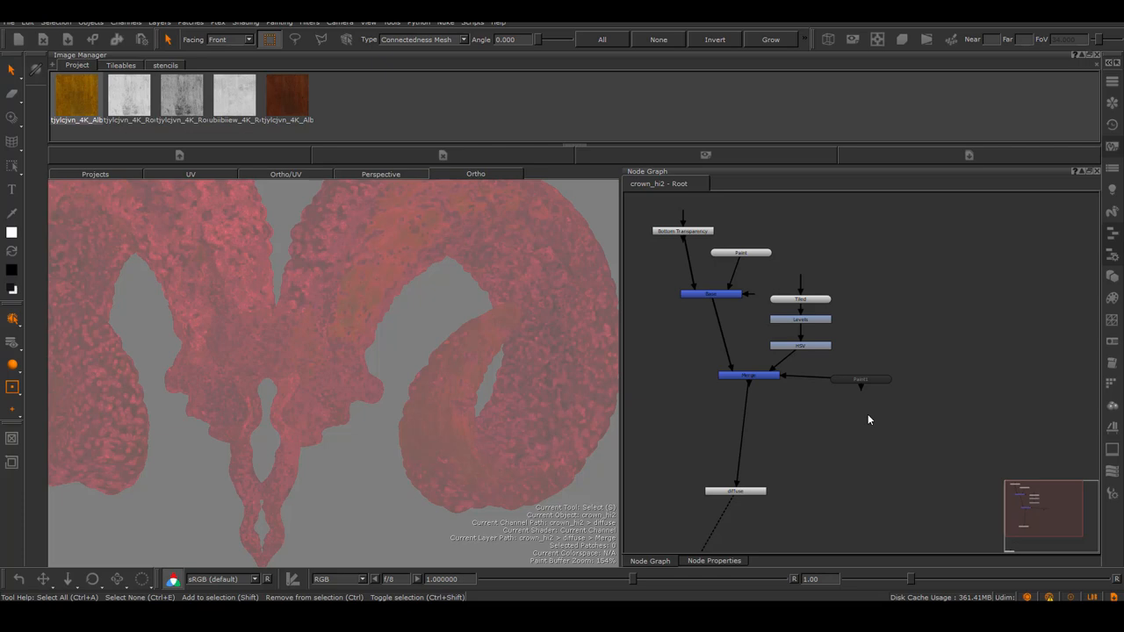
mouse_move(874, 433)
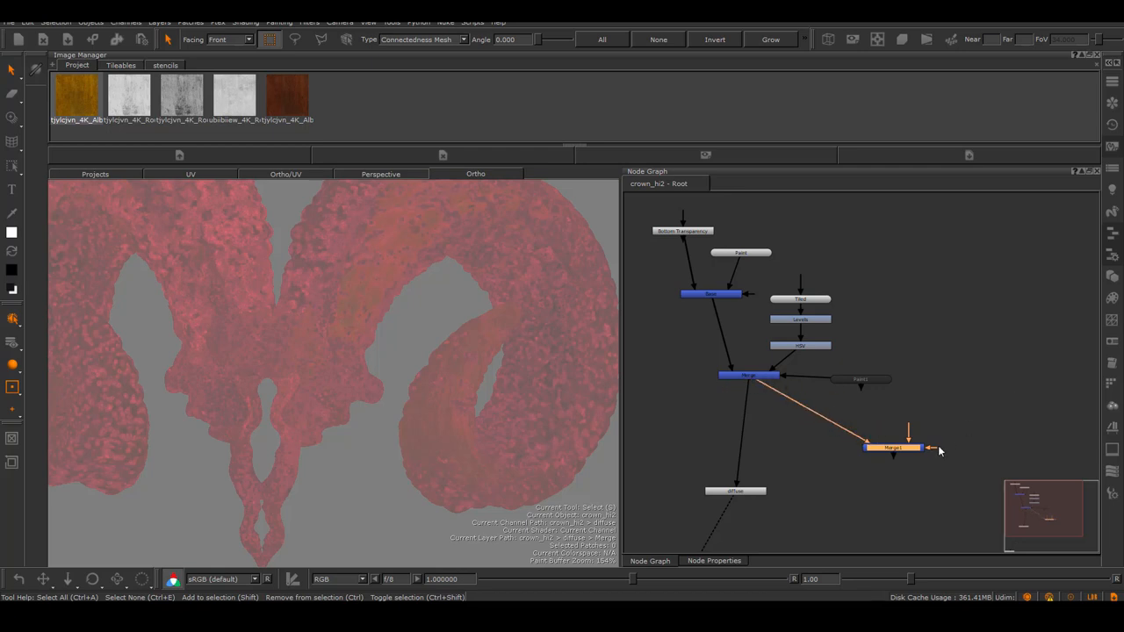
drag(893, 448, 875, 439)
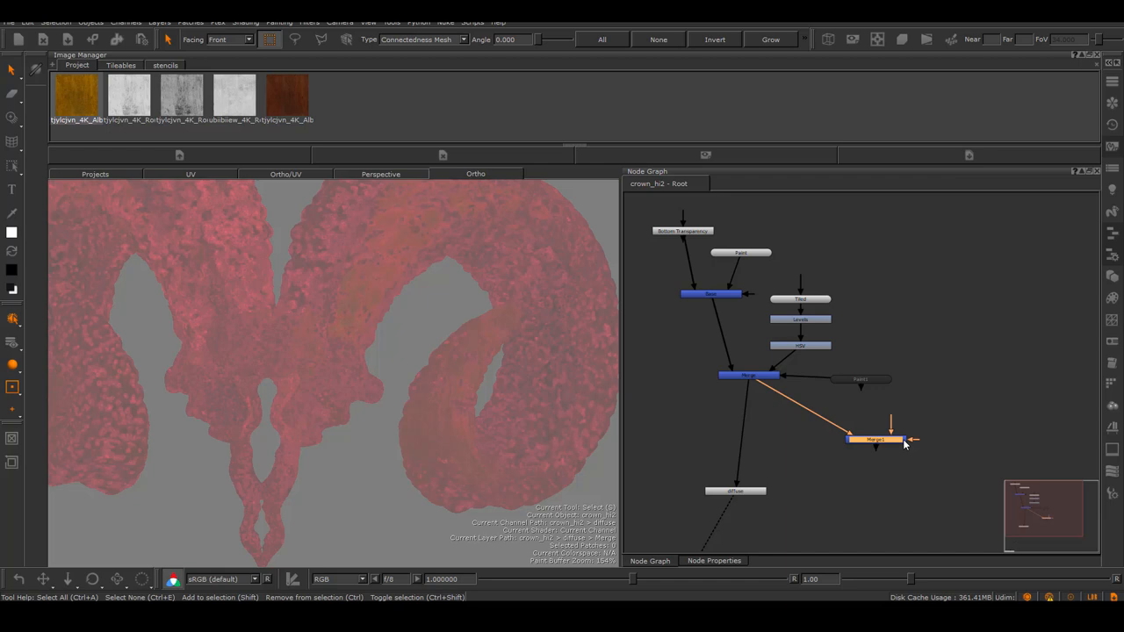
drag(875, 439, 955, 422)
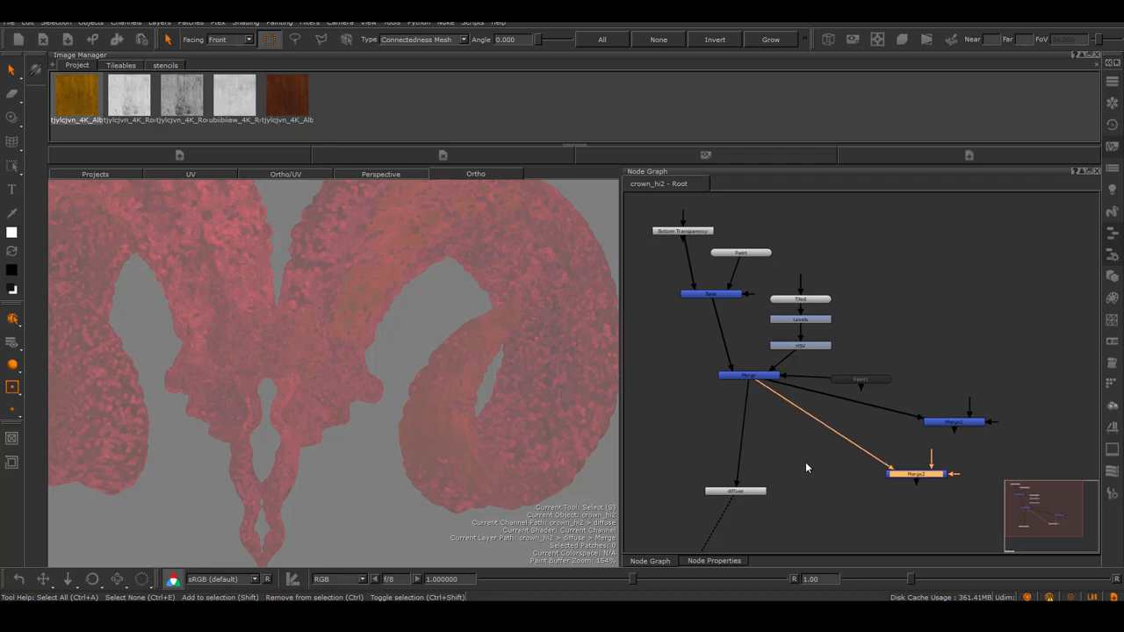
mouse_move(796, 379)
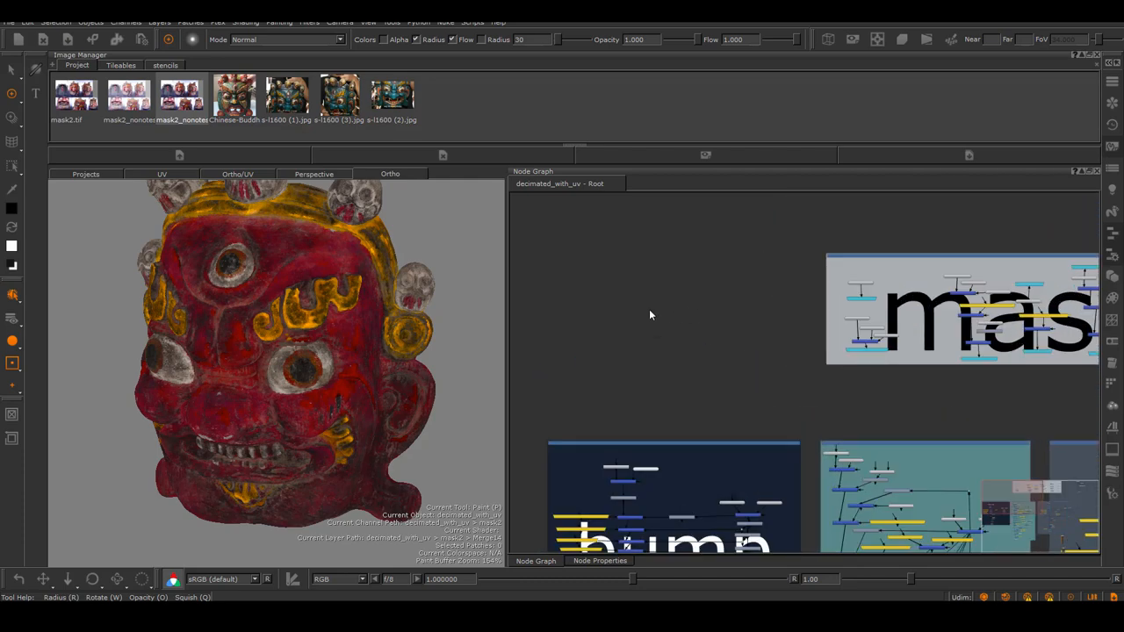
Add a new Backdrop node and place it in empty graph space
text(back)
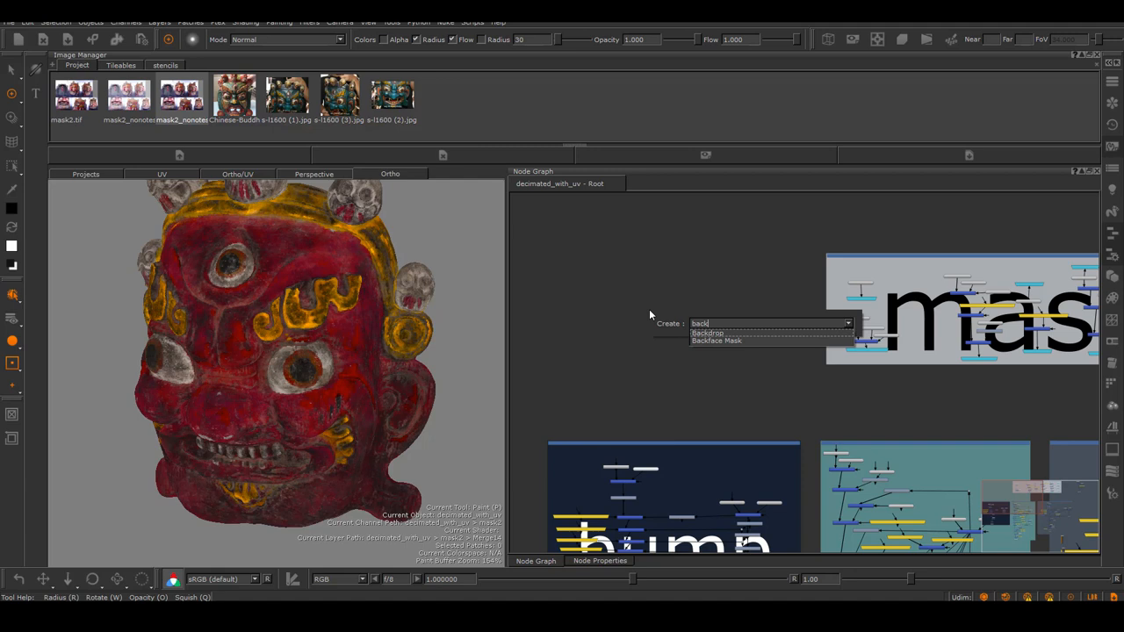
click(707, 333)
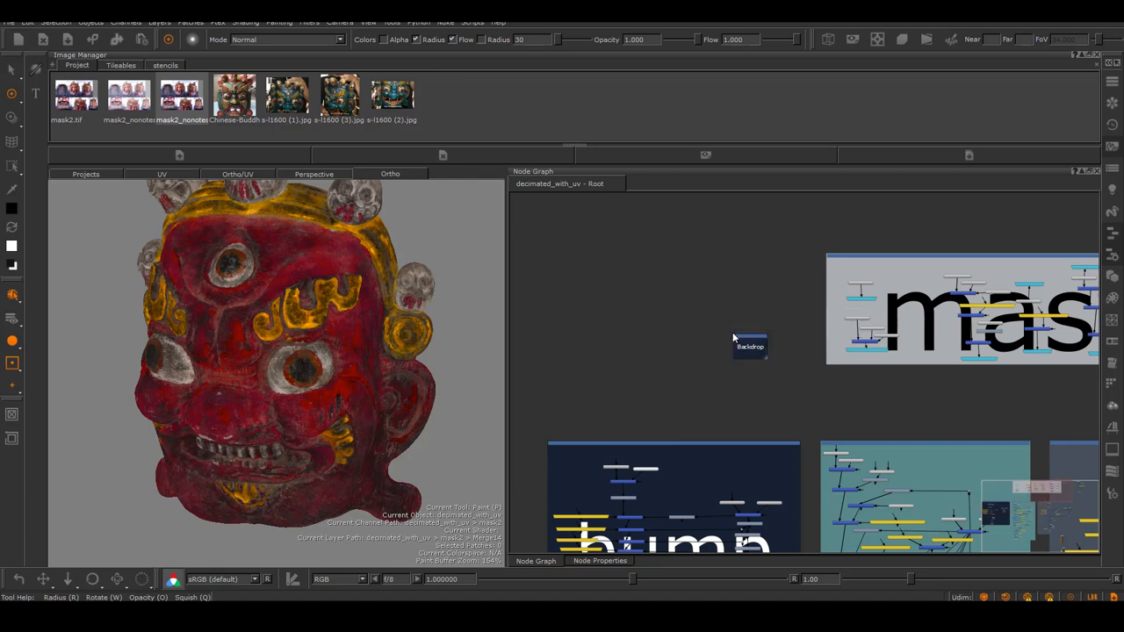
drag(750, 346, 599, 273)
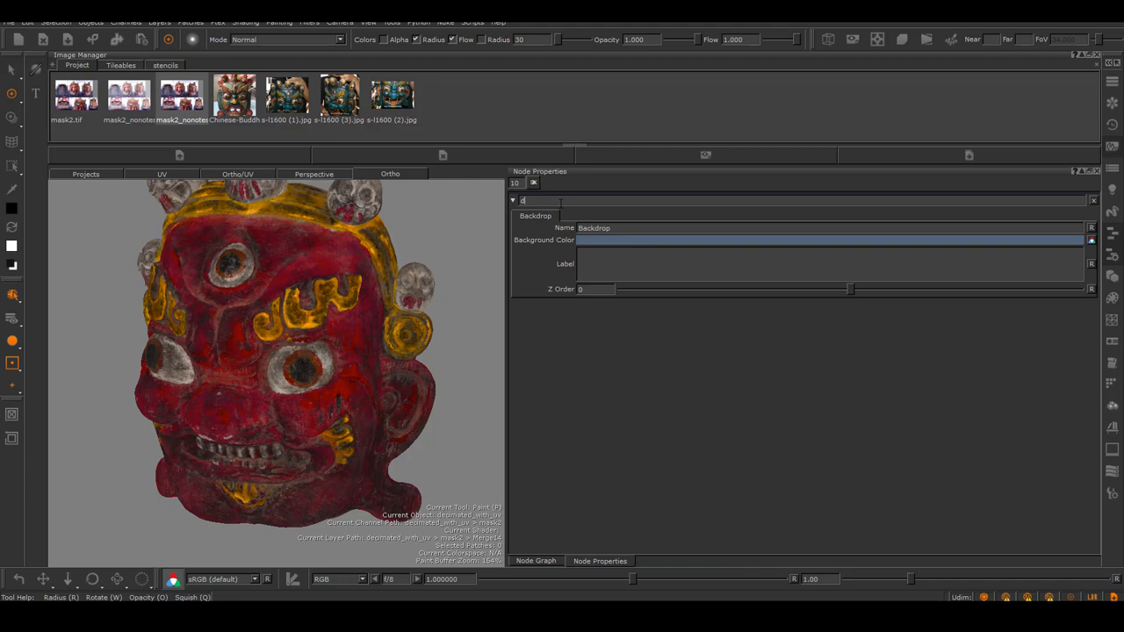
Check the backdrop in Node Properties, then return to the Node Graph
text(fdf)
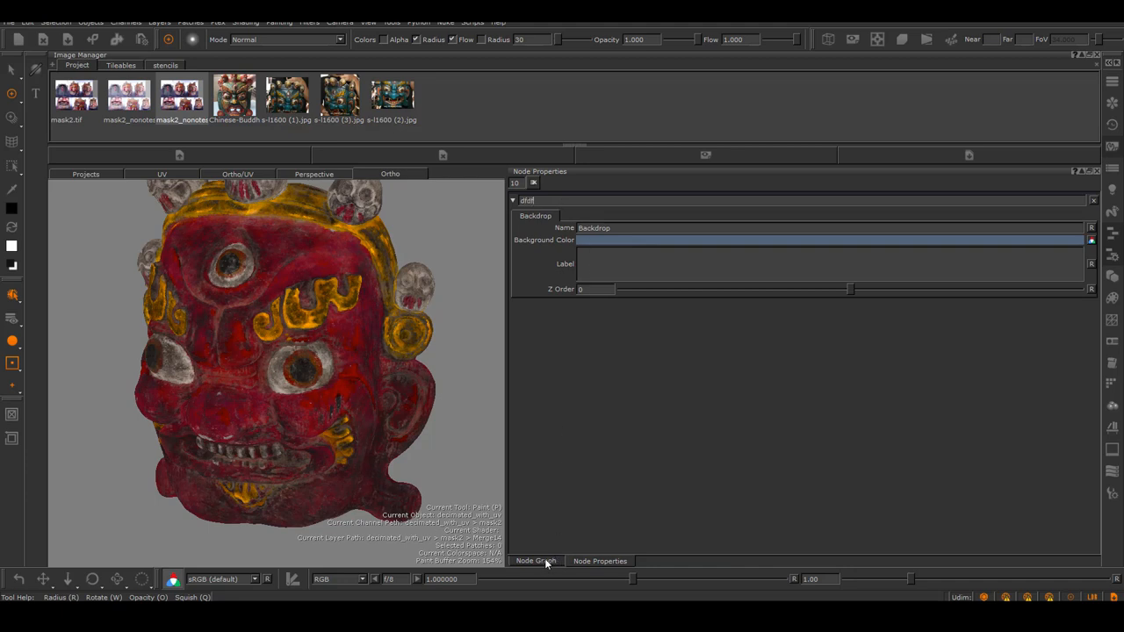
click(536, 560)
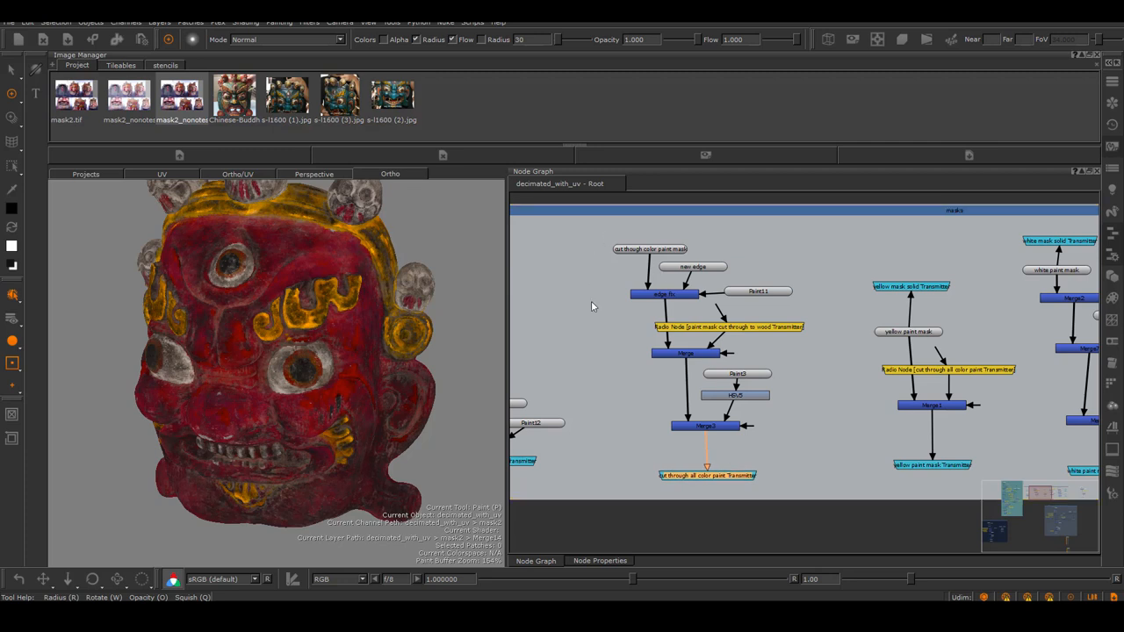
mouse_move(782, 419)
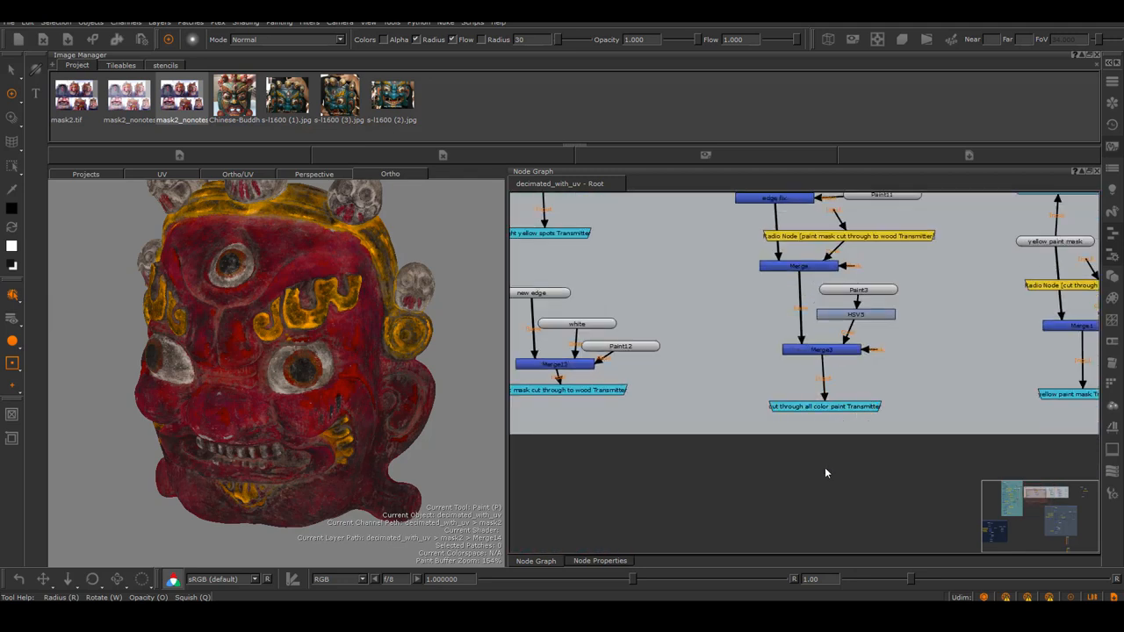
Create a Radio Transmitter node via 'rad' and position it below the merge chain
text(rad)
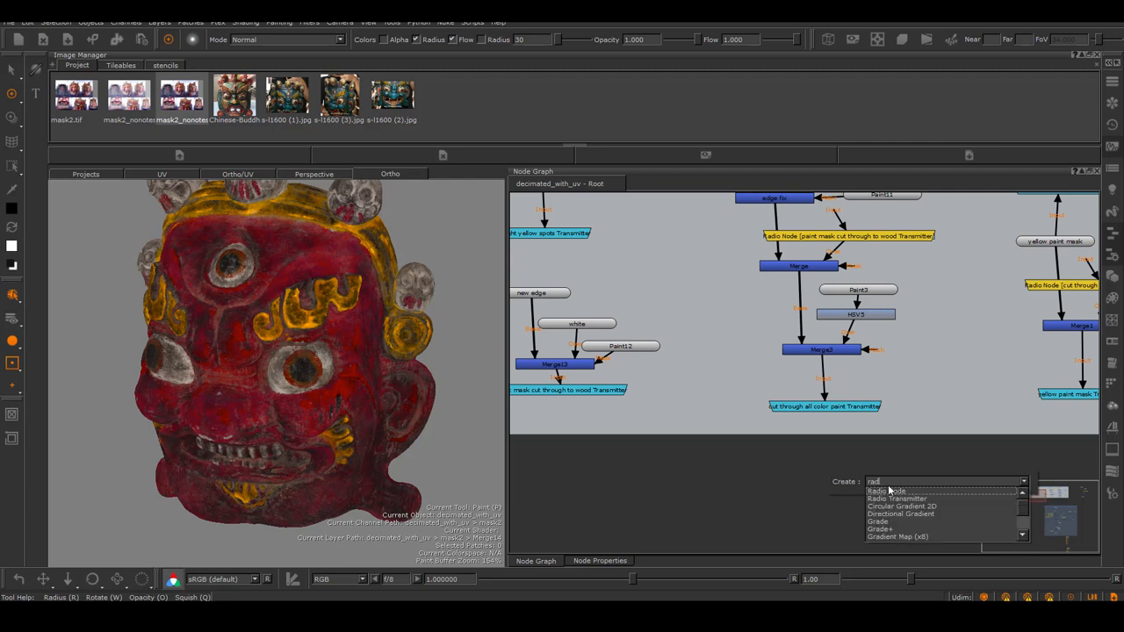
click(896, 498)
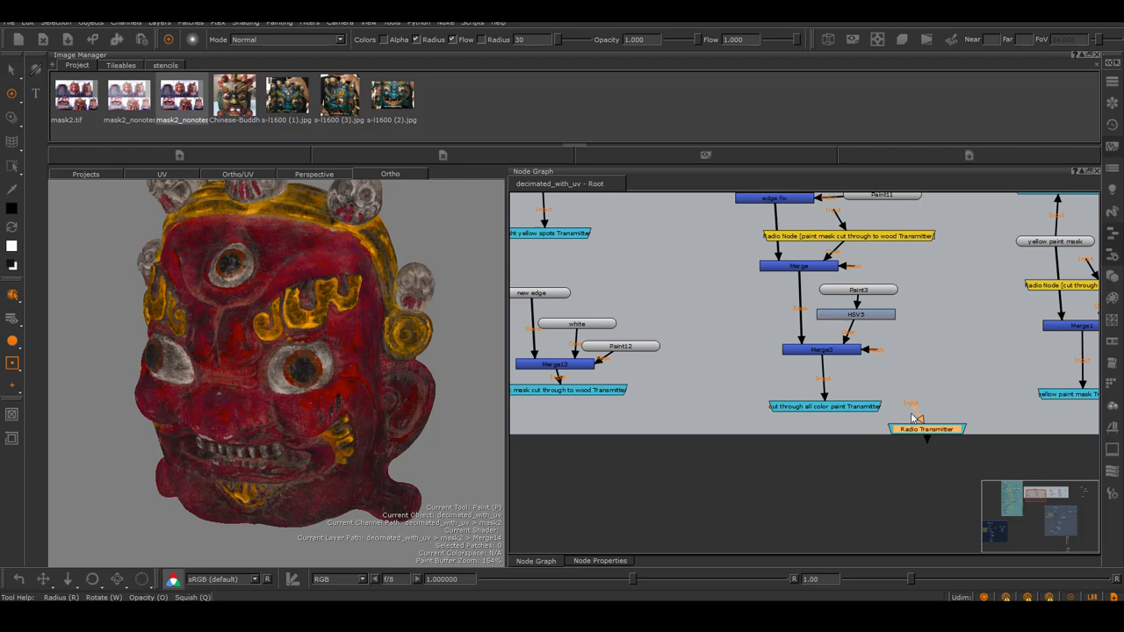
drag(926, 428, 850, 464)
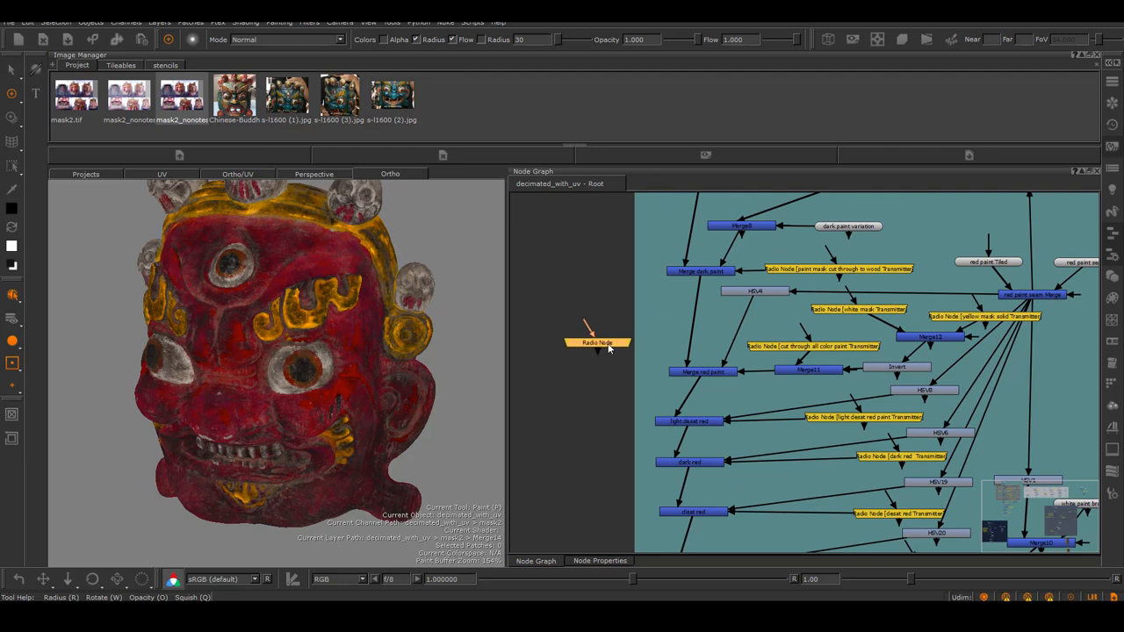
Connect the new Radio Node to a transmitter via Misc > Connect to Transmitter
right_click(609, 345)
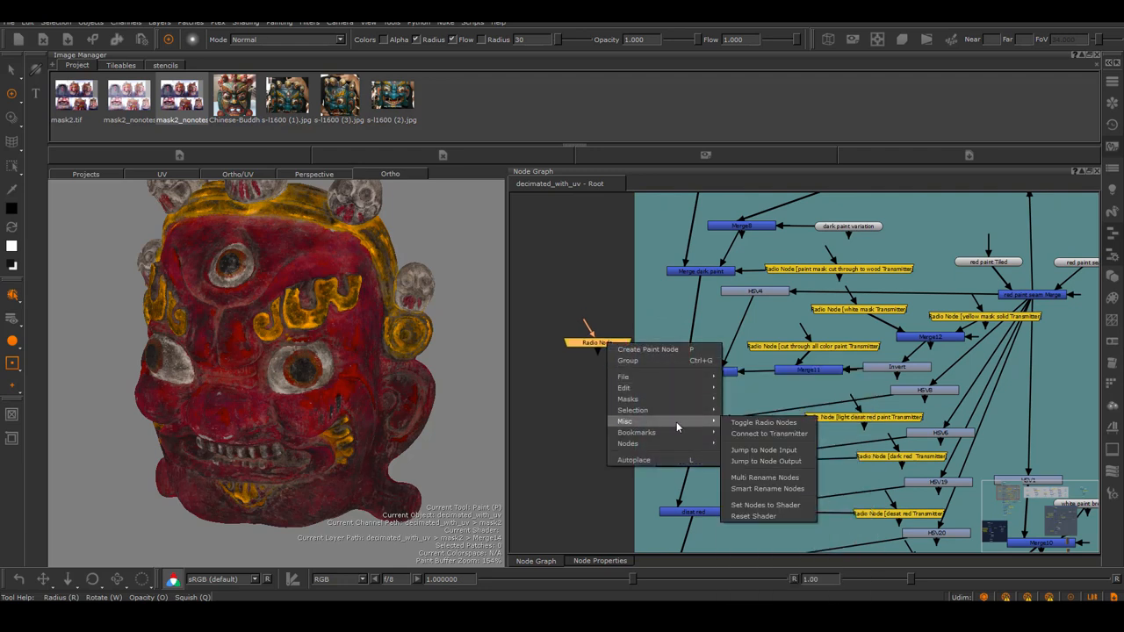
mouse_move(753, 516)
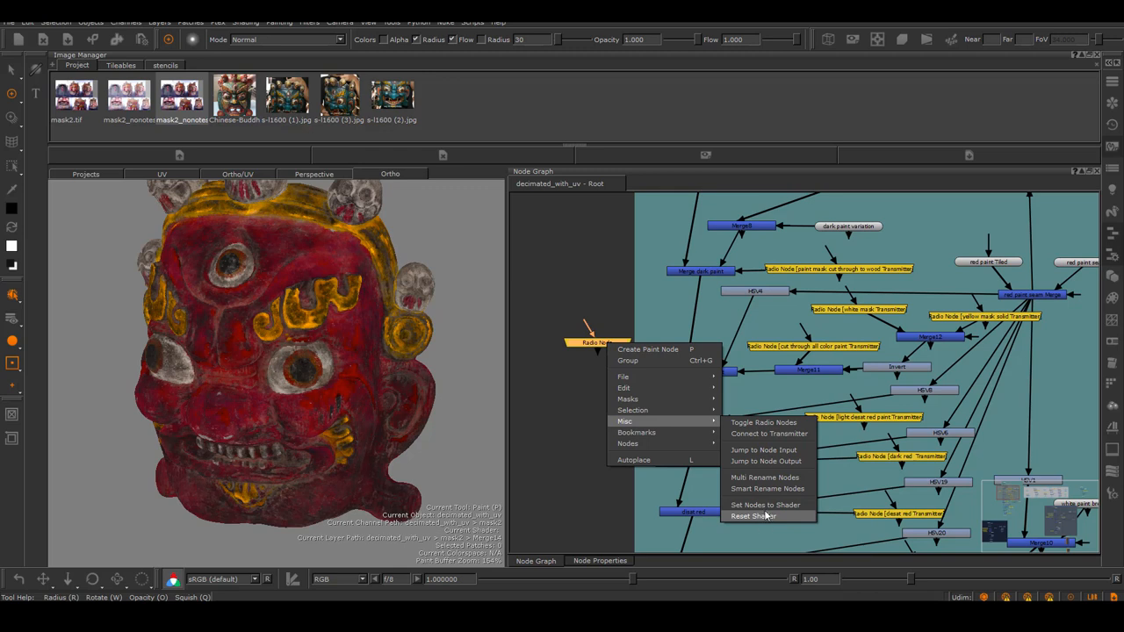
mouse_move(769, 433)
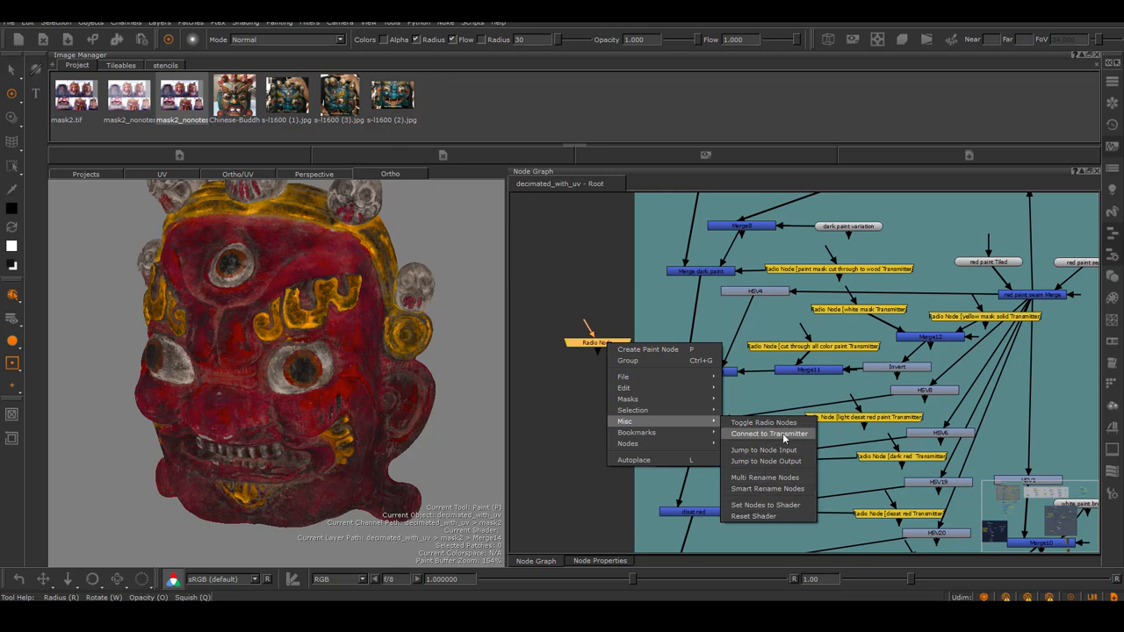
click(768, 433)
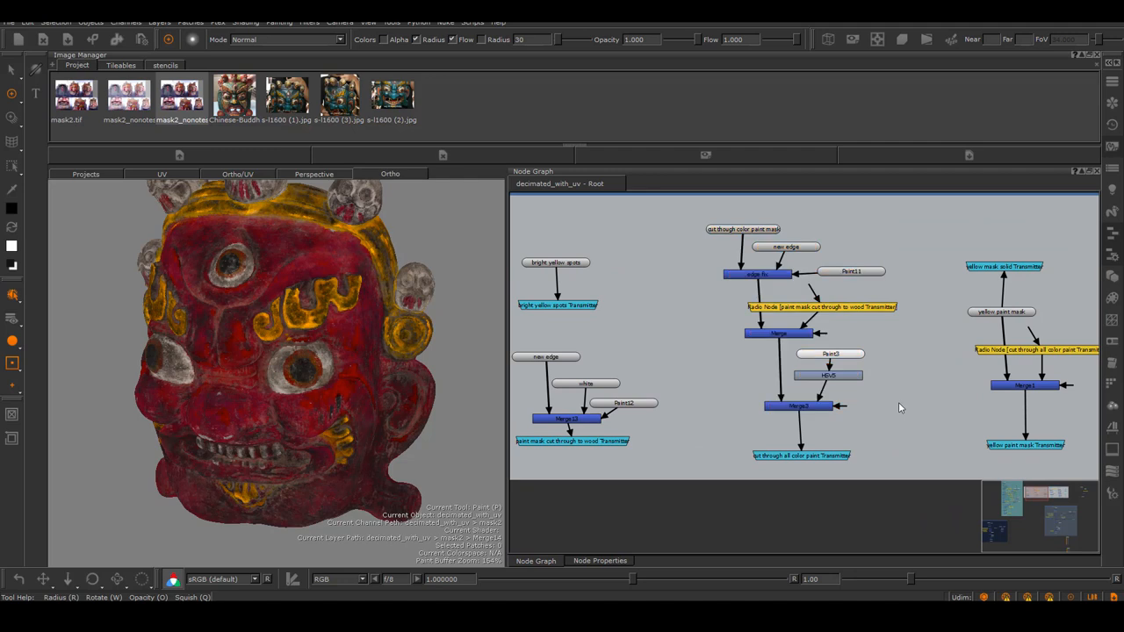
mouse_move(891, 405)
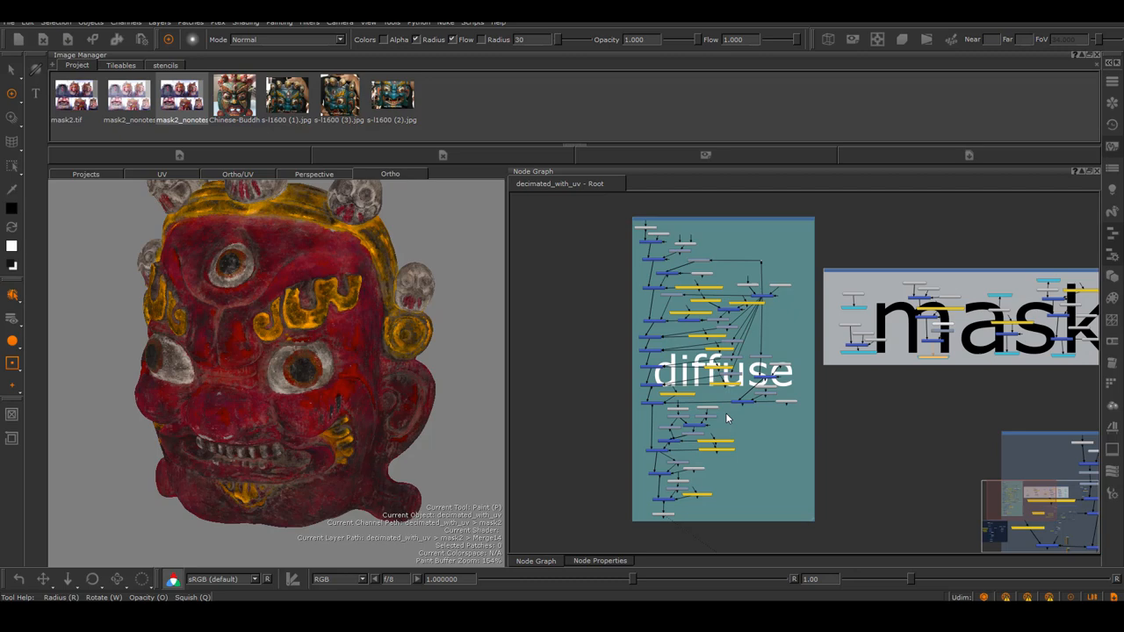
mouse_move(861, 435)
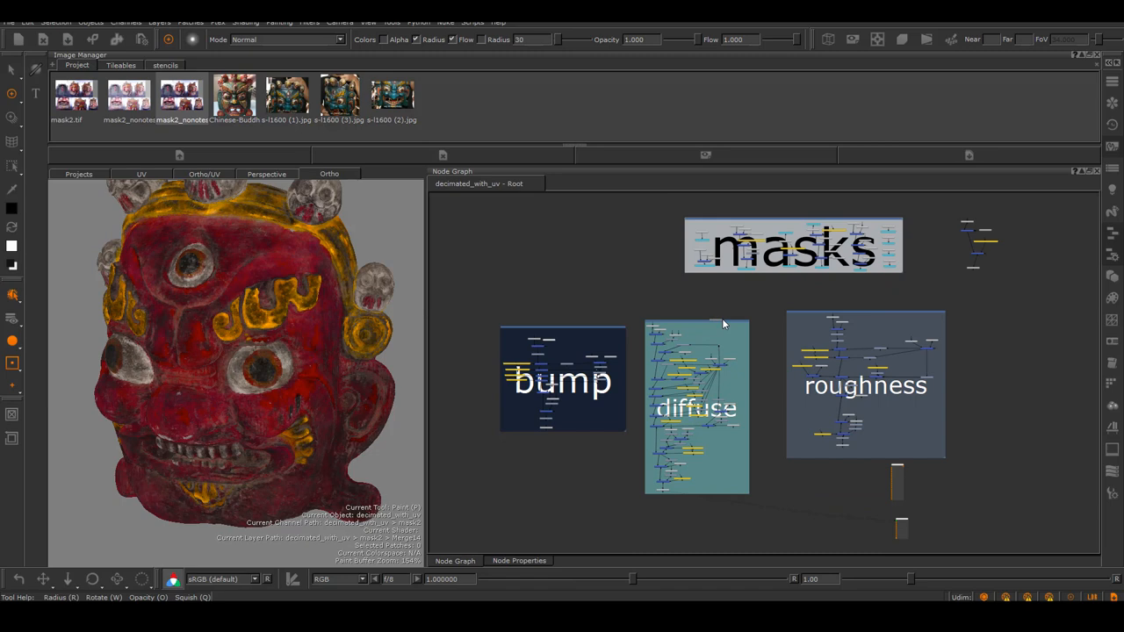
mouse_move(858, 387)
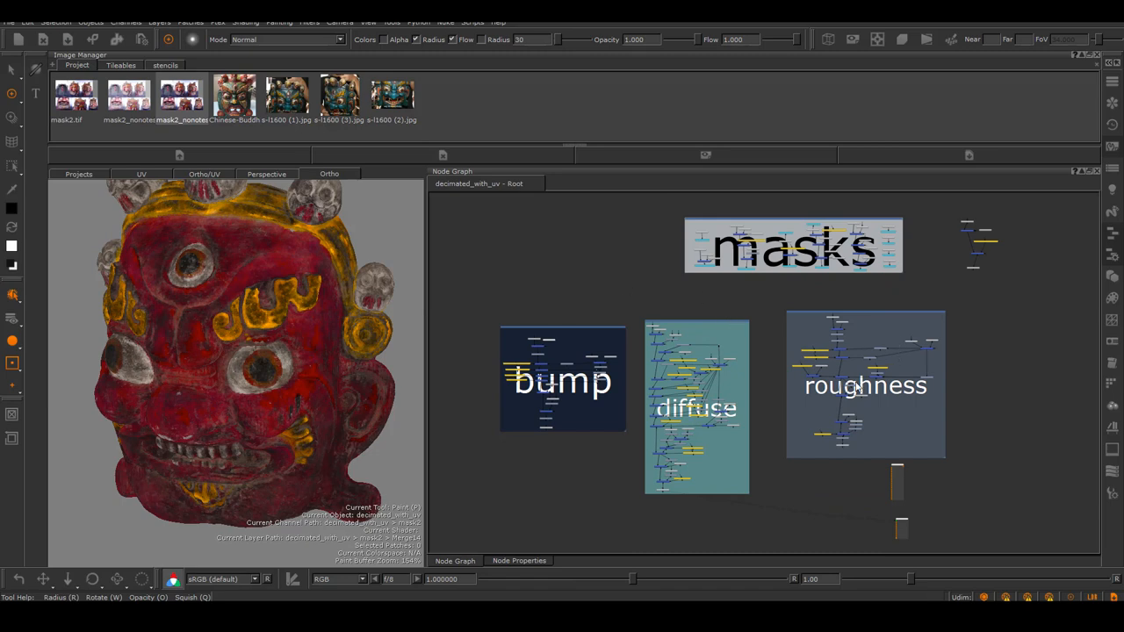
drag(246, 351, 319, 304)
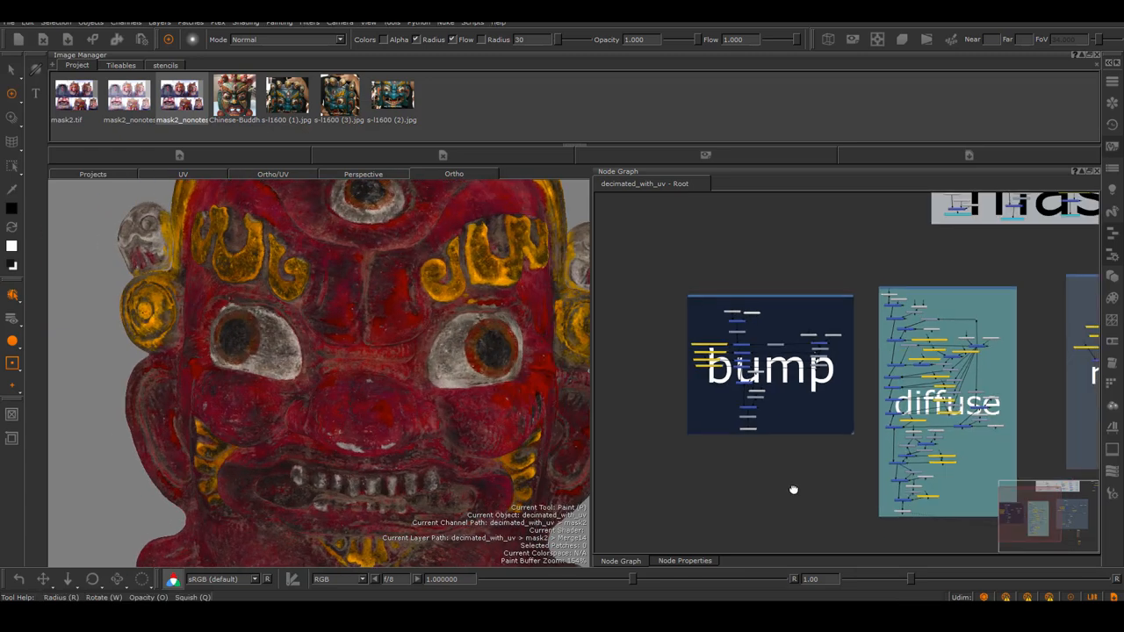
drag(793, 489, 828, 441)
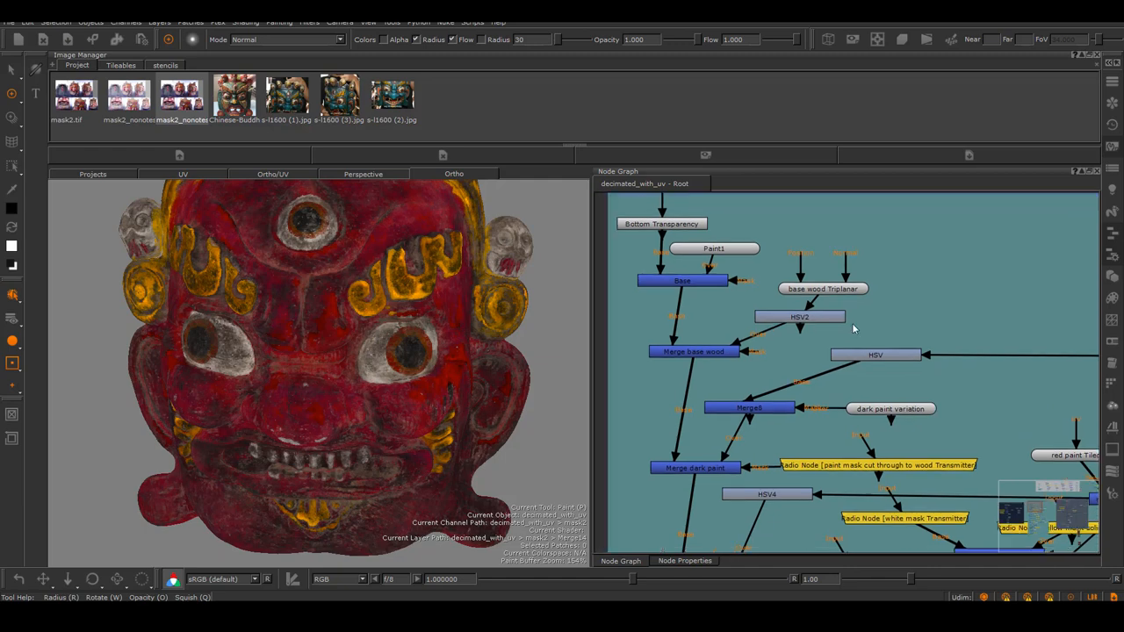
click(682, 280)
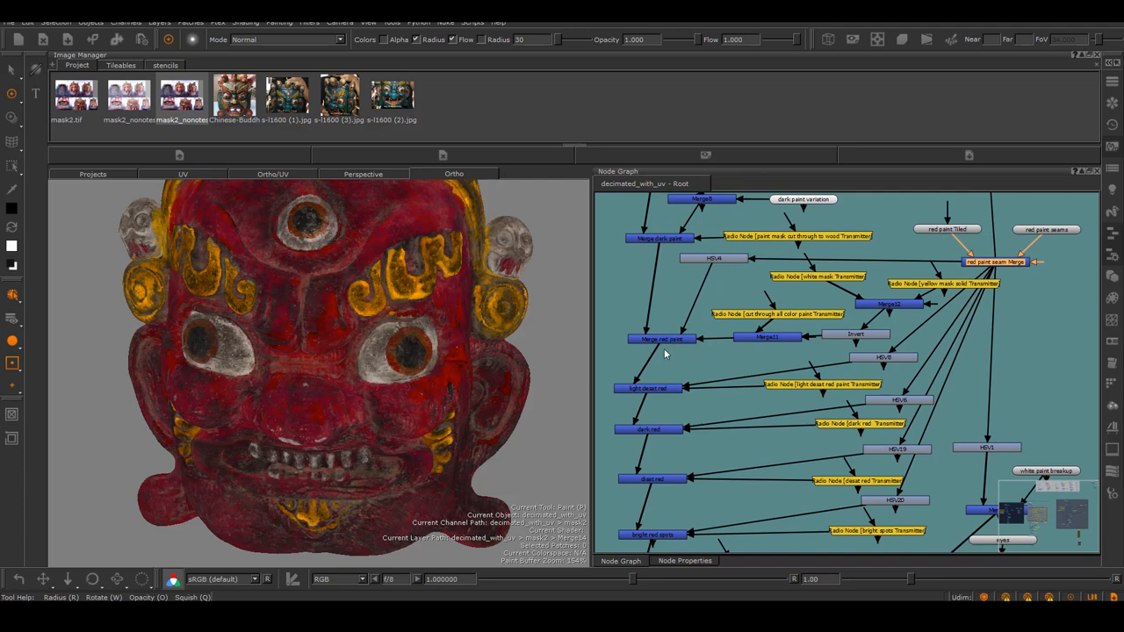
mouse_move(663, 533)
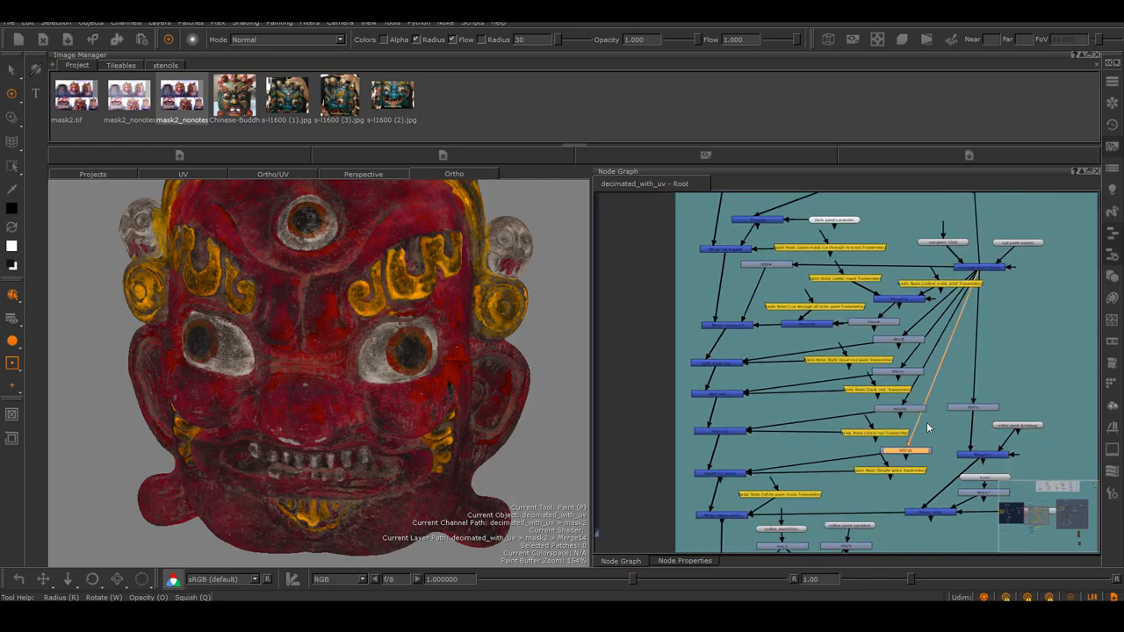
scroll(down, 3)
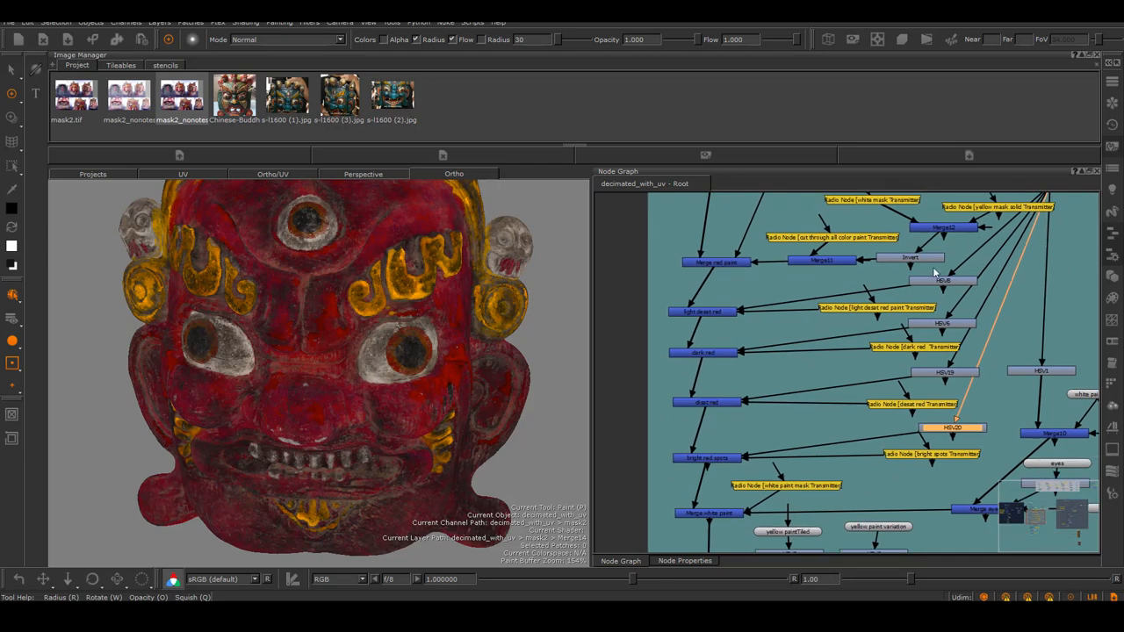
mouse_move(953, 400)
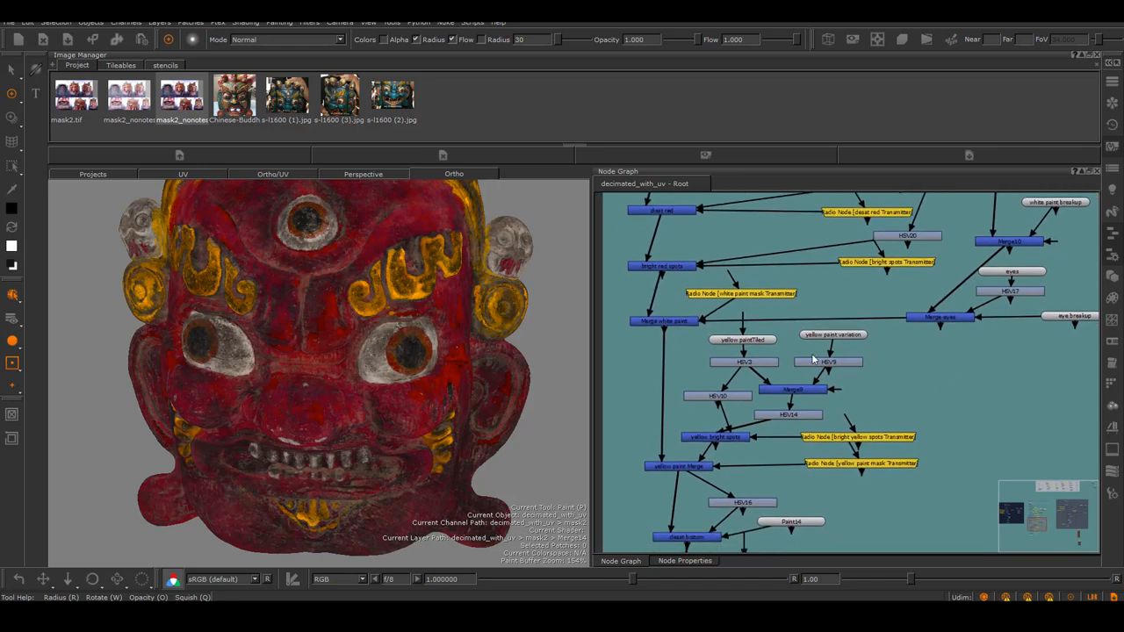
click(740, 362)
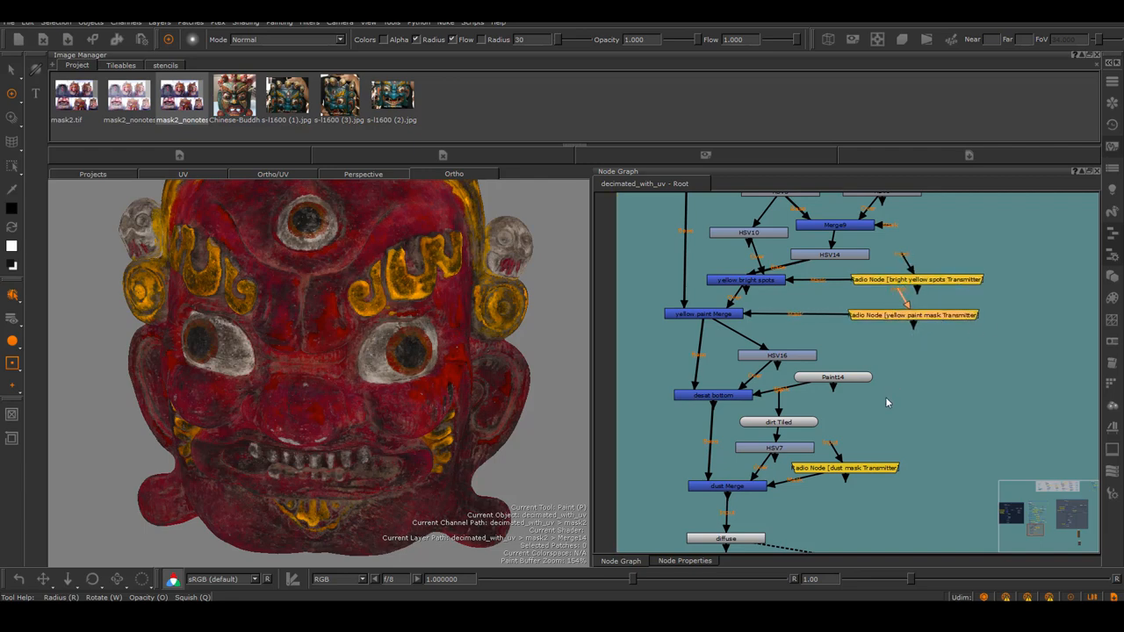
scroll(down, 3)
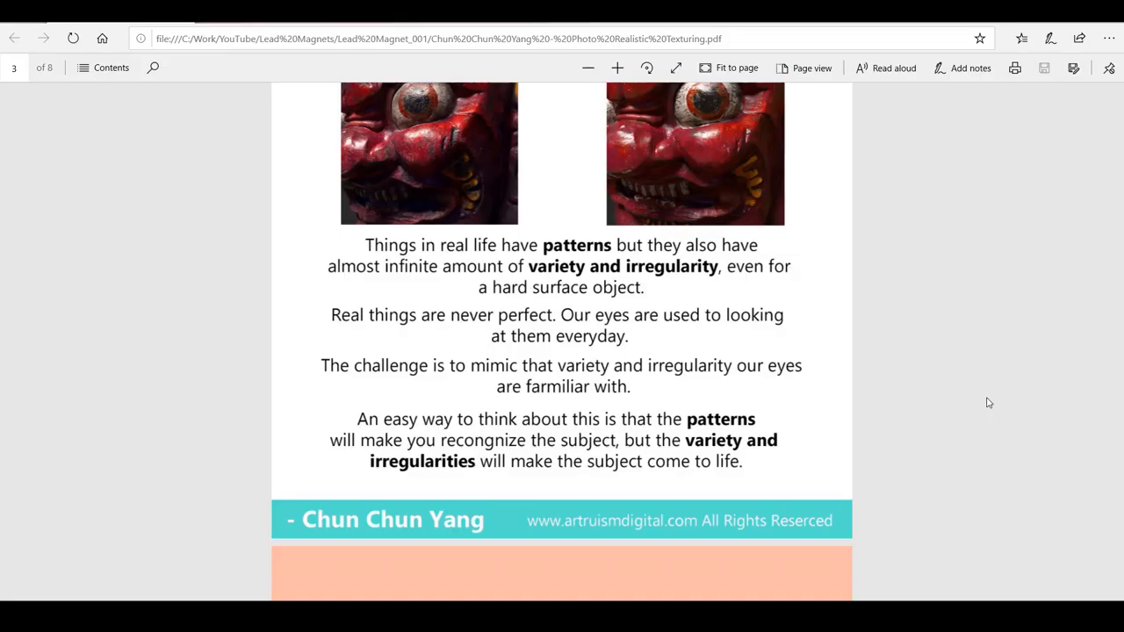
mouse_move(989, 372)
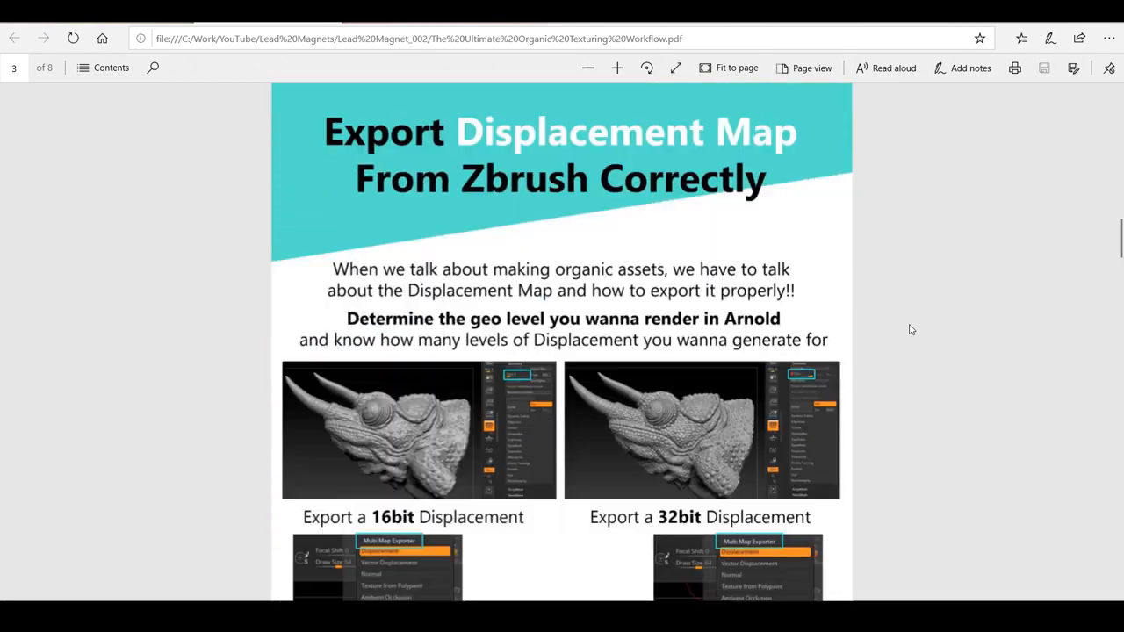
Scroll down through the Organic Texturing Workflow PDF pages
scroll(down, 3)
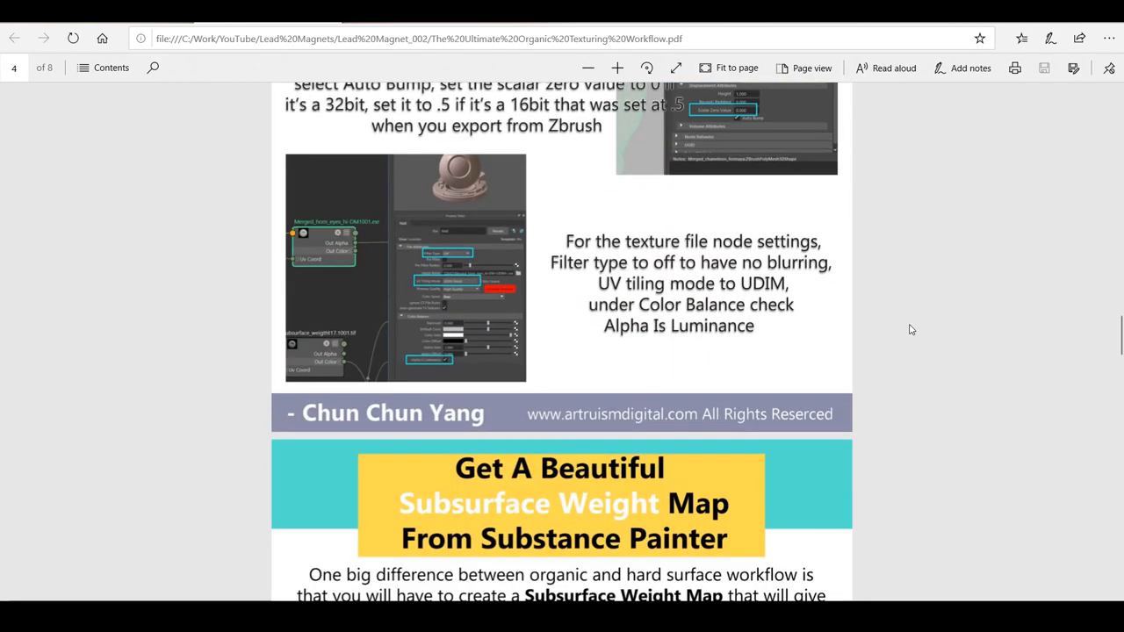